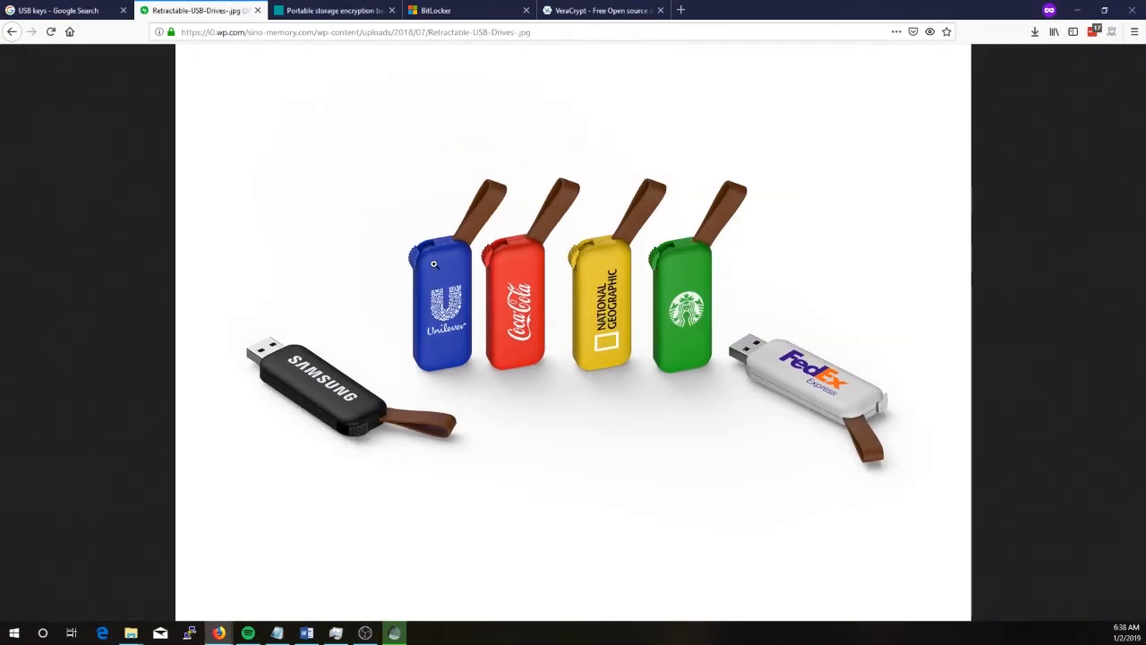
mouse_move(63, 11)
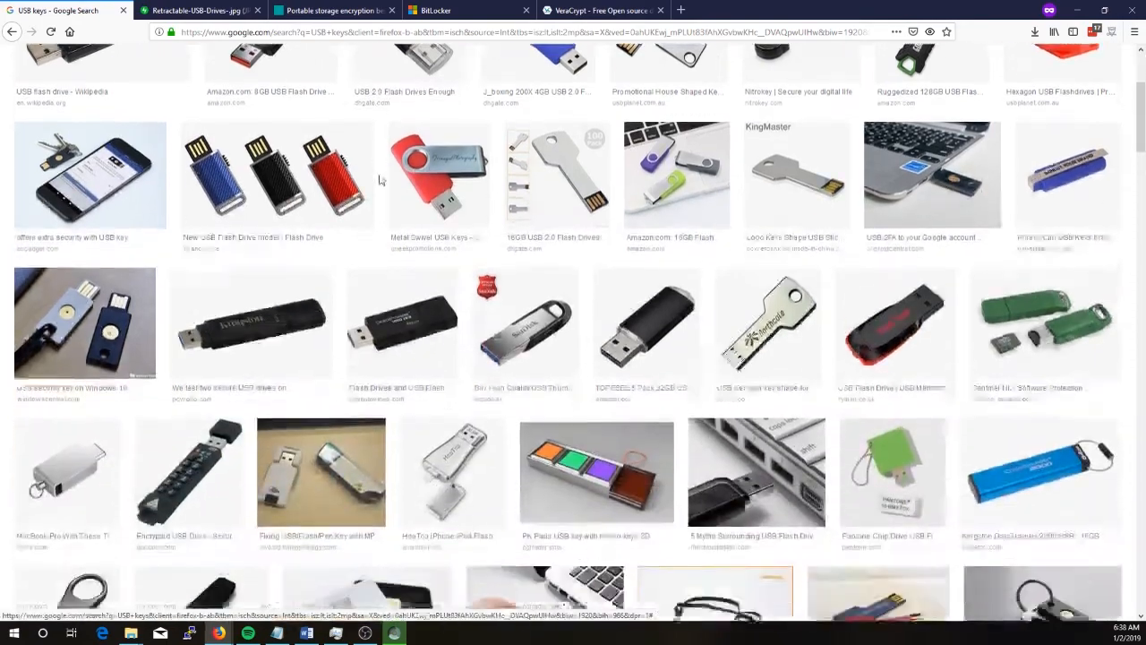
Scroll down through the Google Images results for USB keys.
scroll("down", 3)
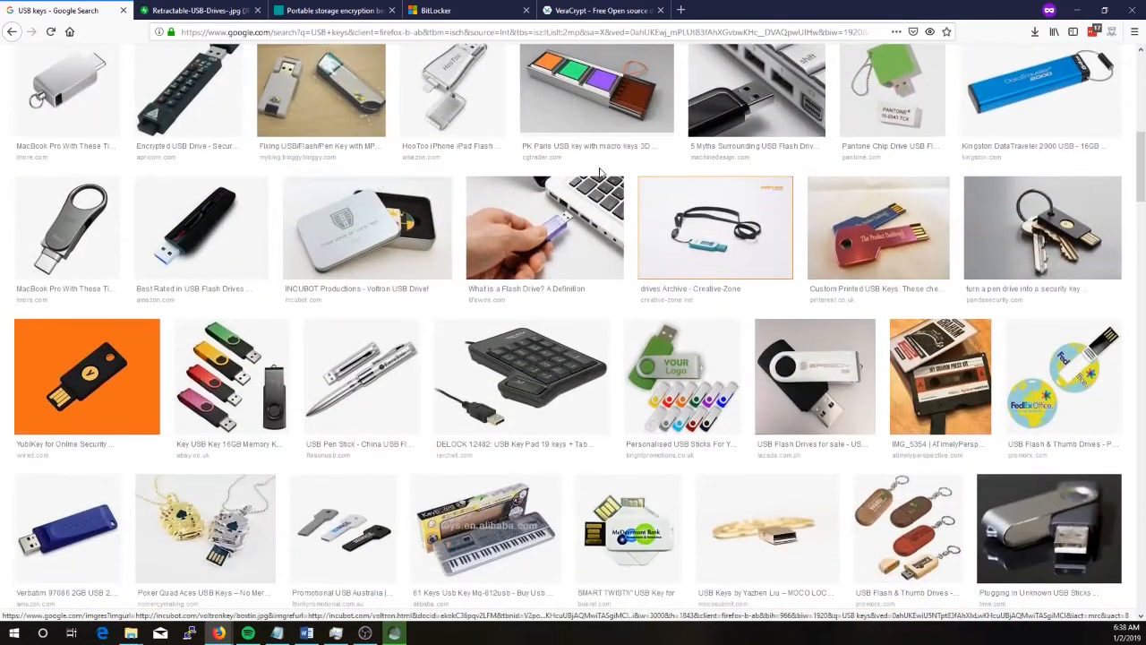
scroll("down", 3)
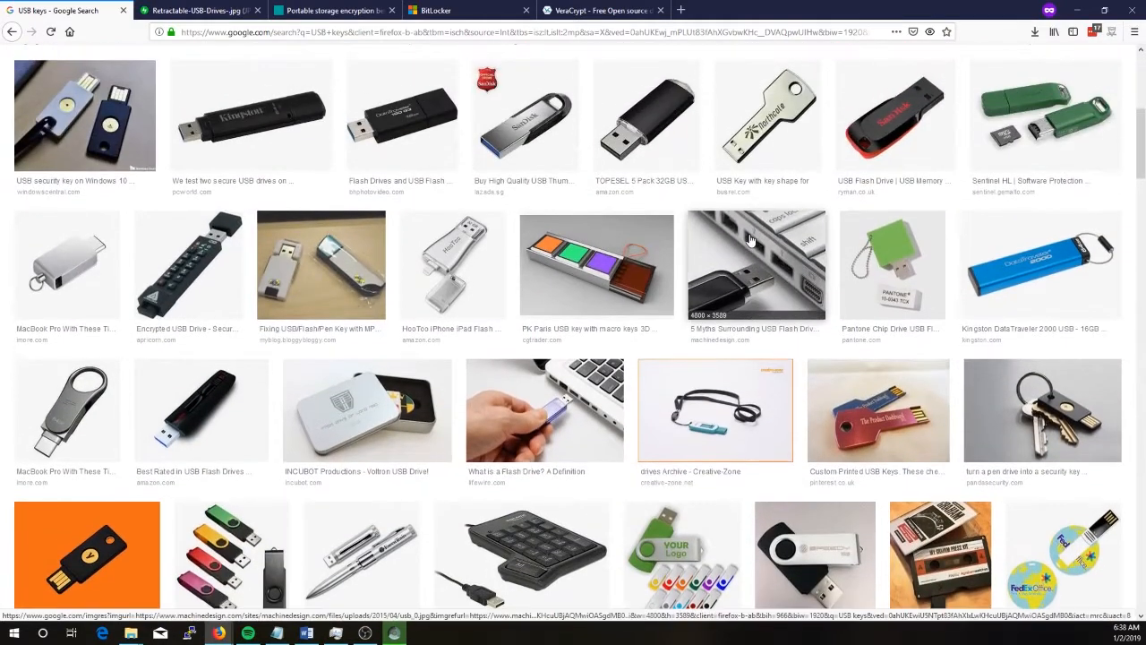
mouse_move(743, 236)
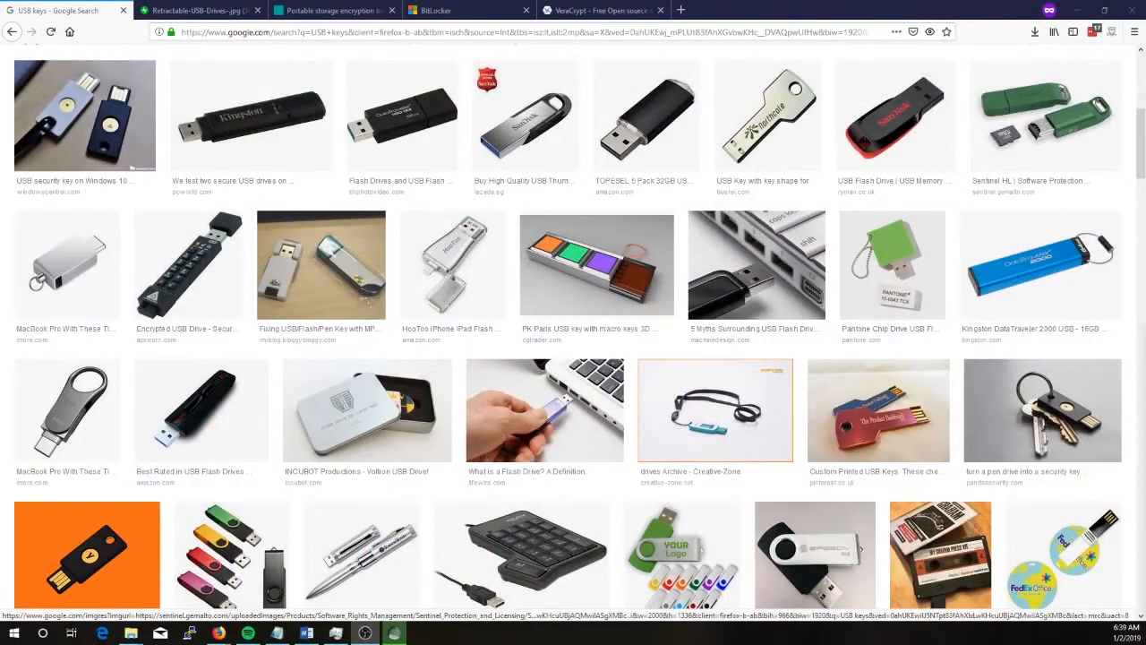
mouse_move(469, 374)
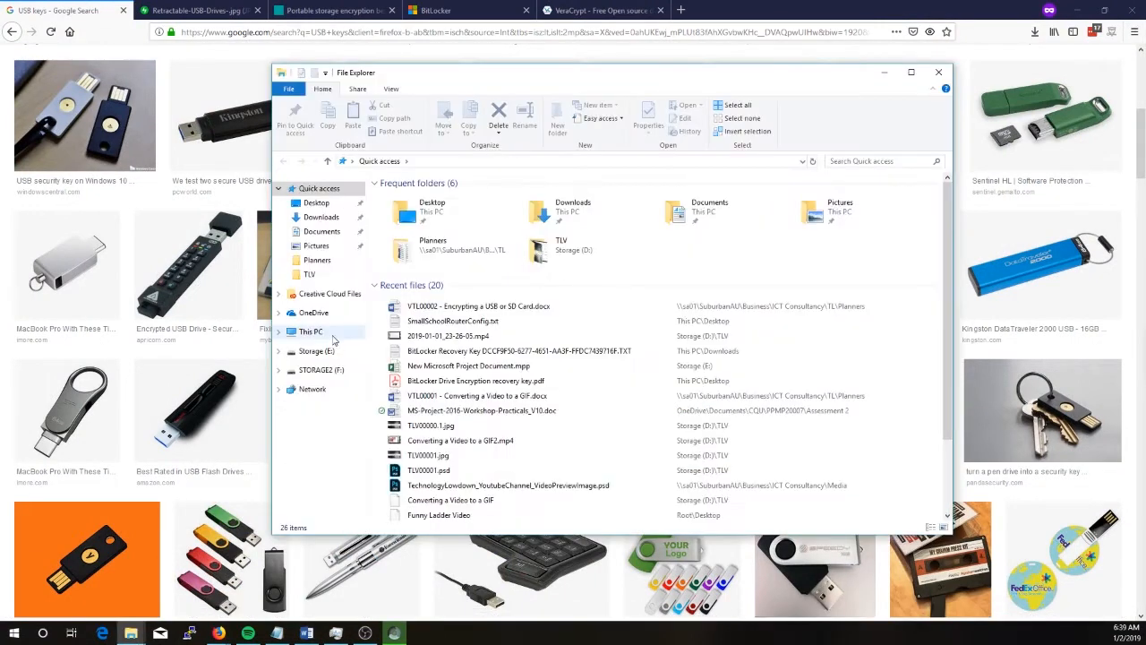
From This PC, select Storage (E:) and start Turn on BitLocker for the USB drive.
left_click(311, 331)
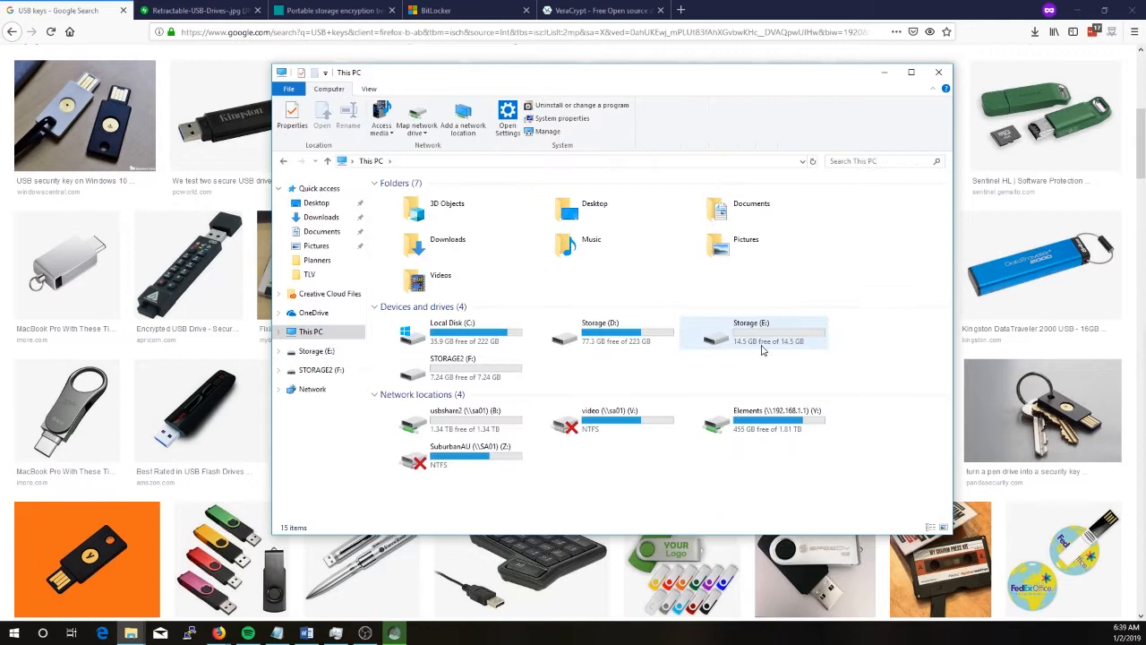
left_click(752, 336)
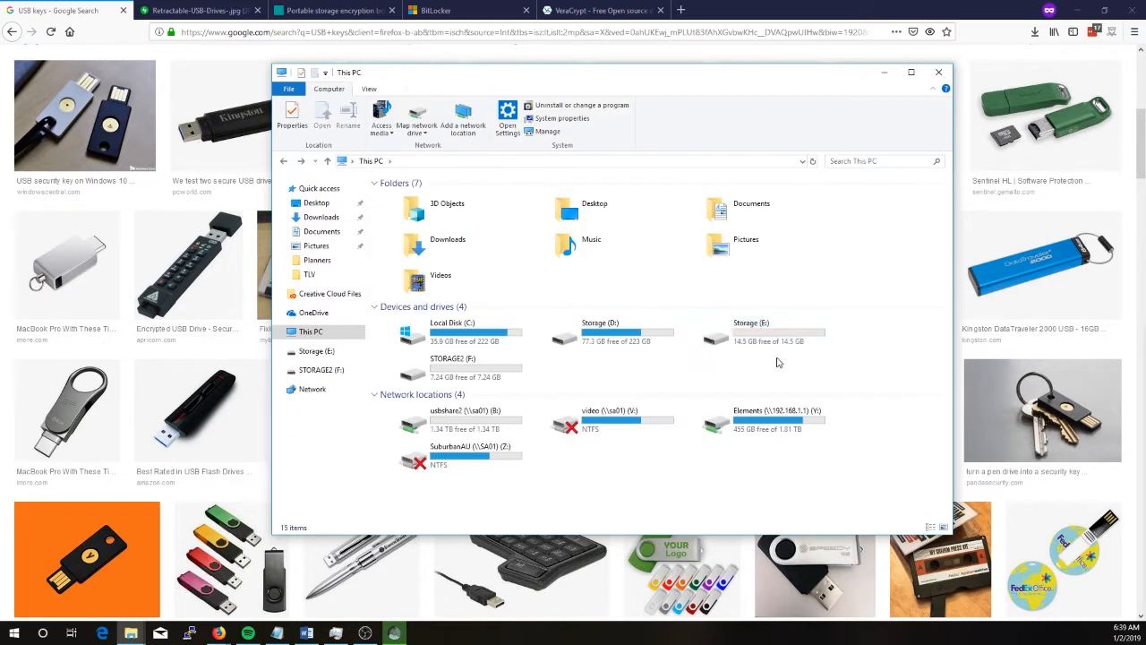
left_click(750, 331)
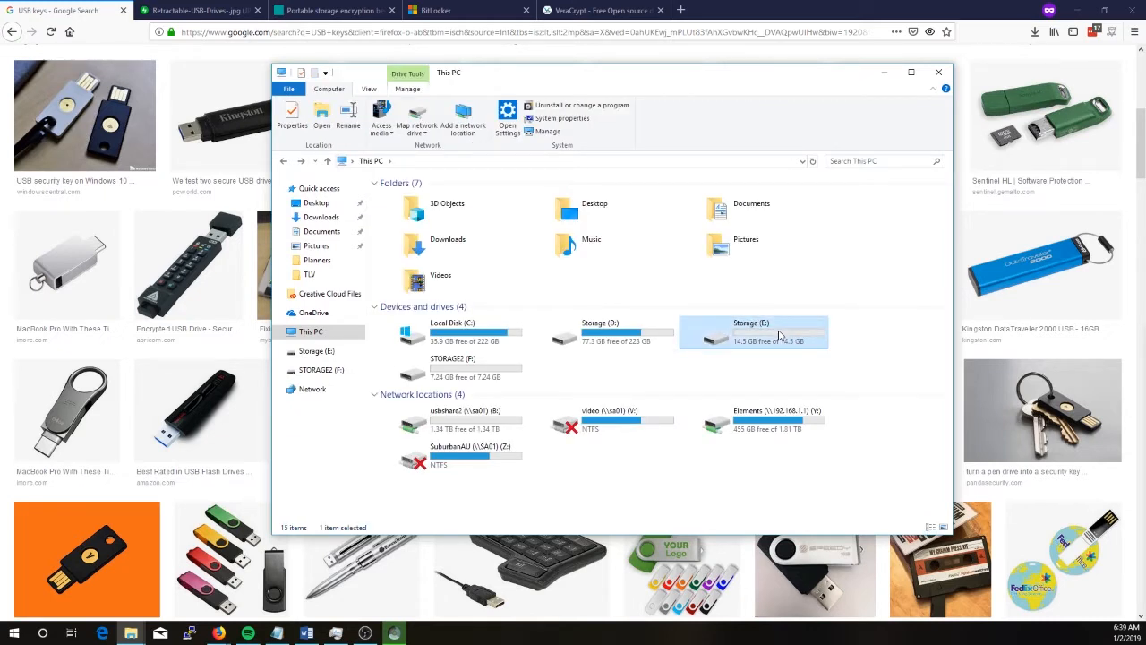
mouse_move(817, 335)
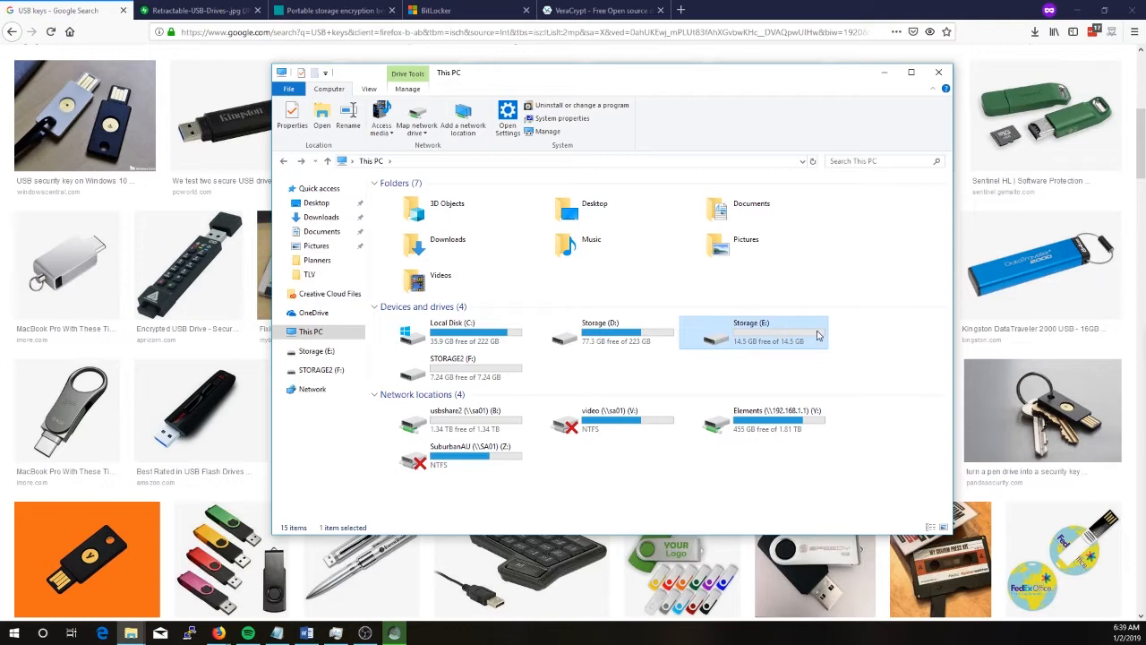
right_click(750, 336)
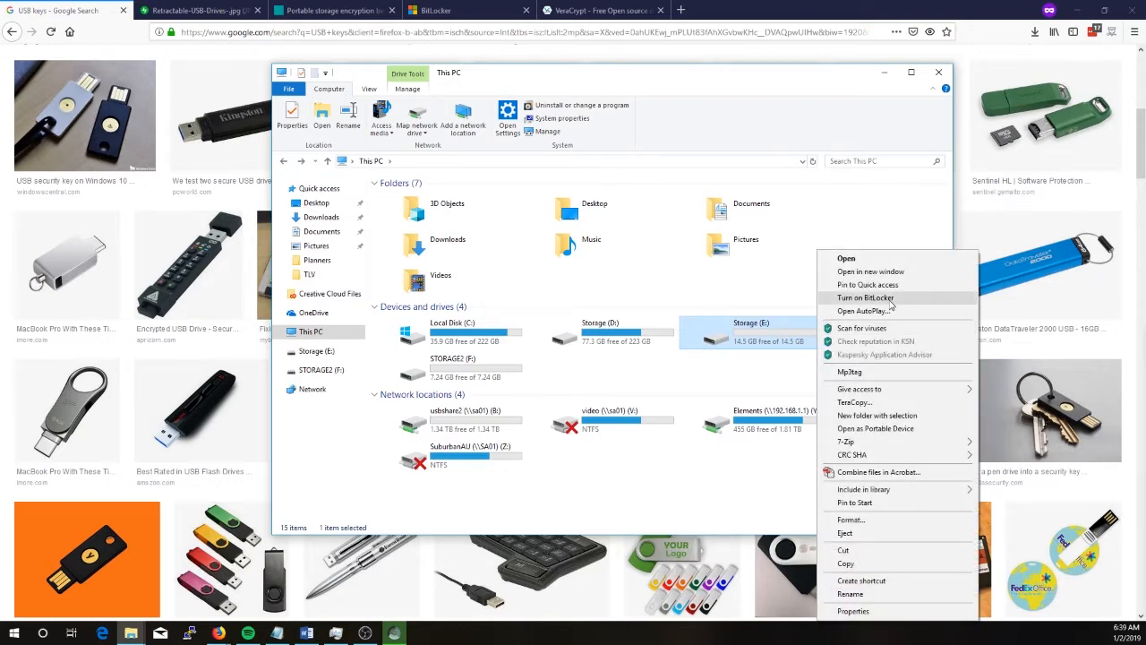
left_click(888, 301)
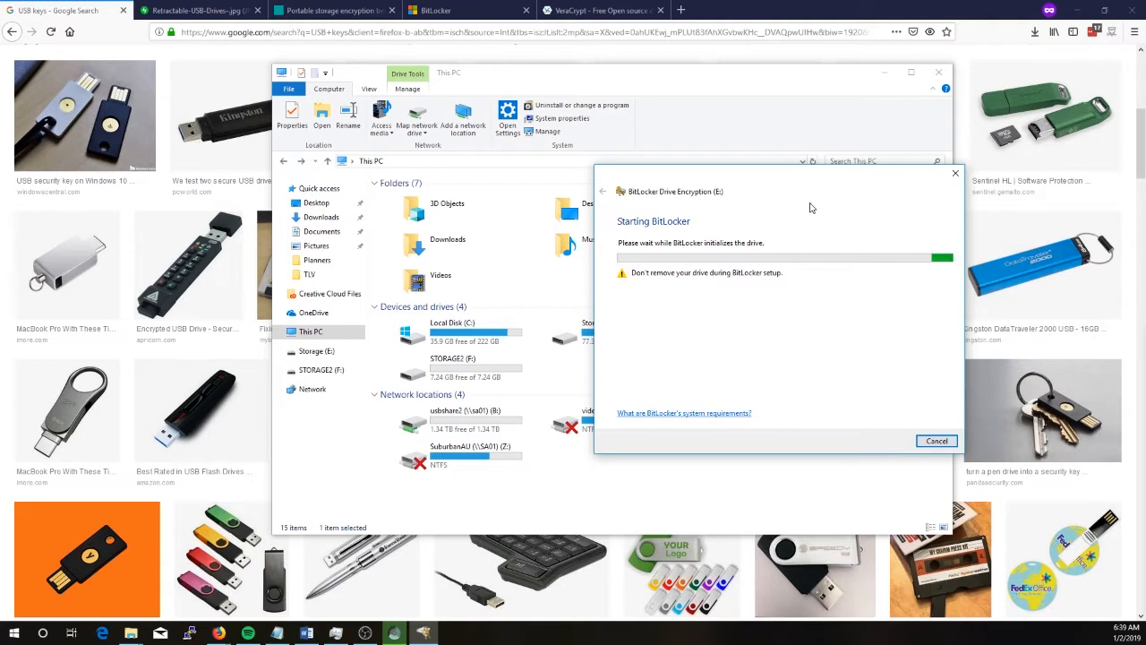
mouse_move(1010, 222)
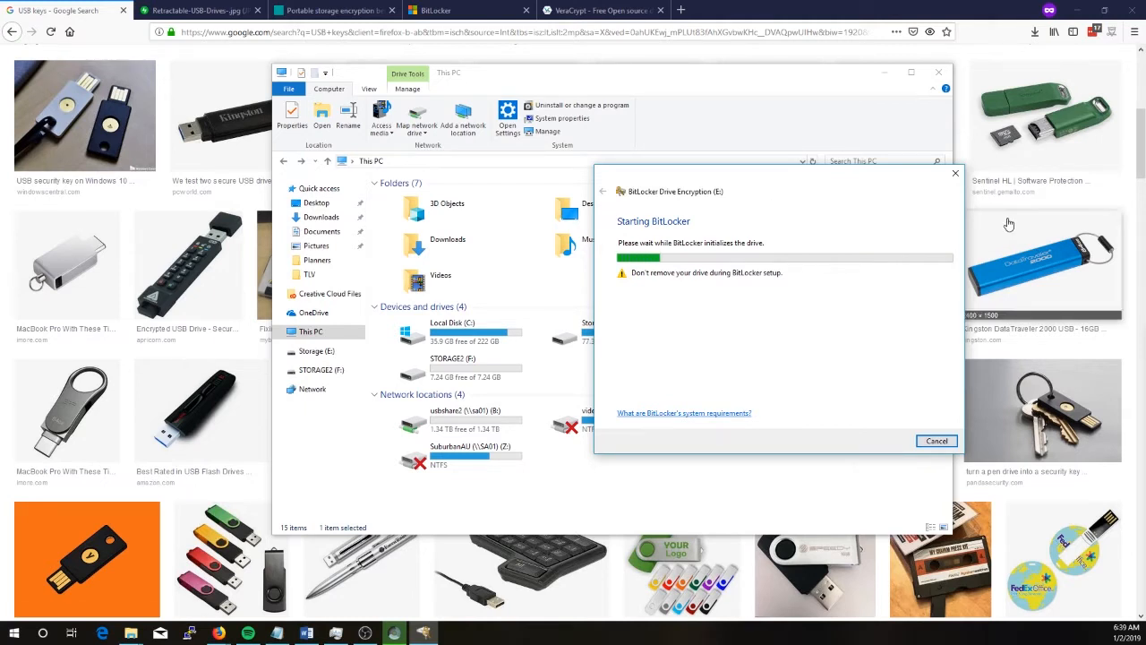
mouse_move(877, 232)
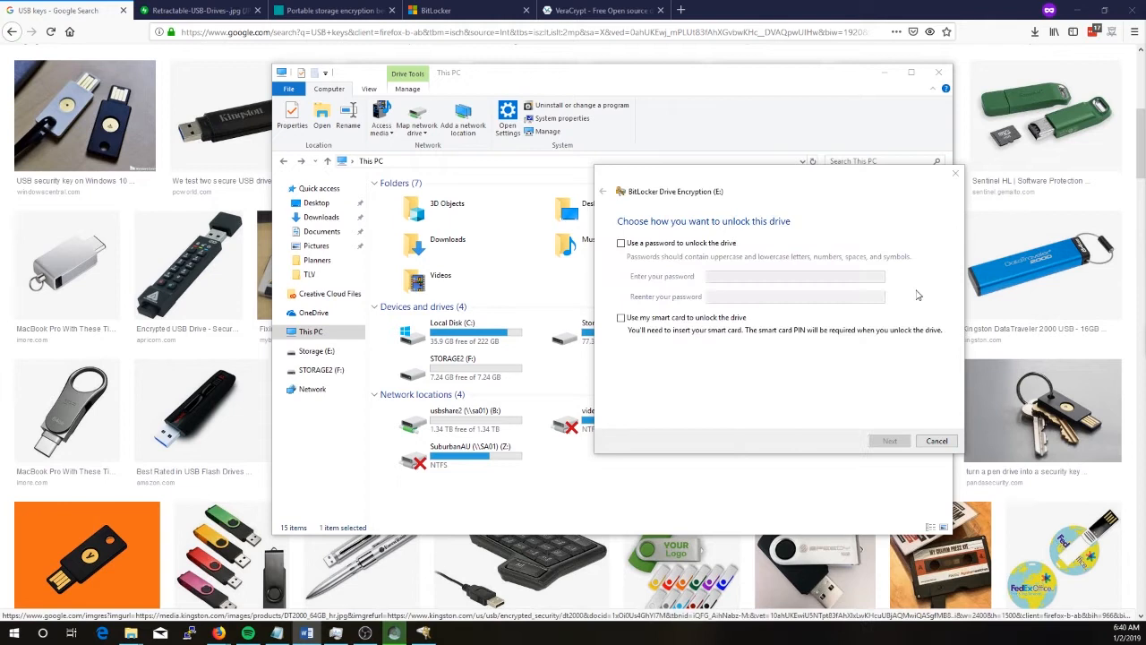
Protect Storage (E:) with an unlock password and continue to the recovery key step.
left_click(620, 244)
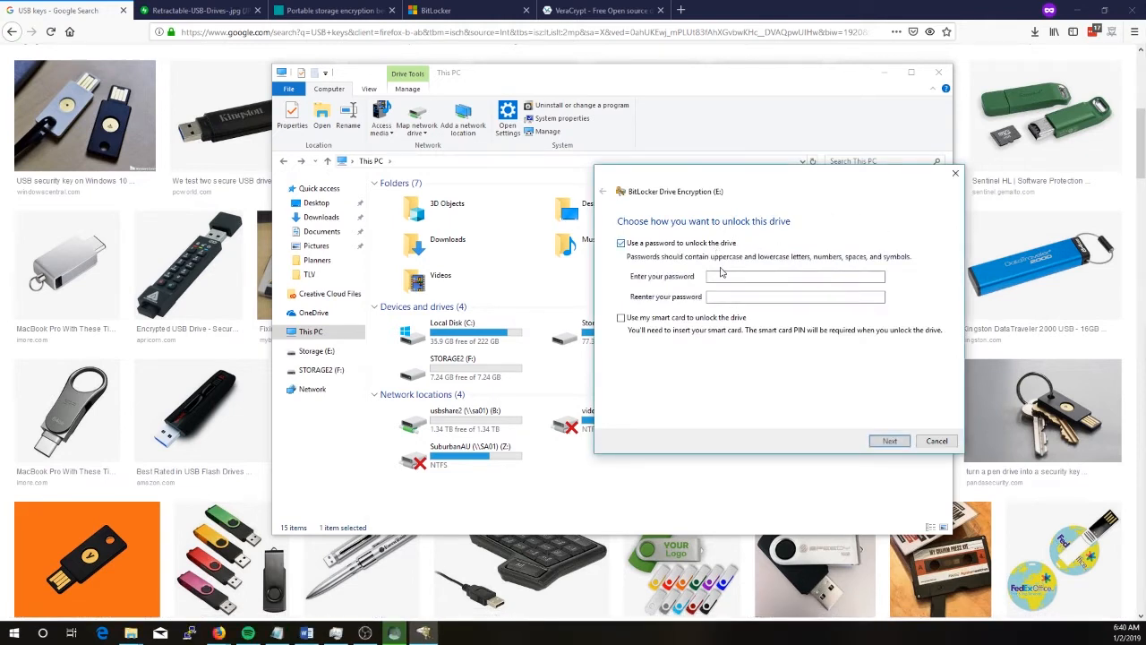
left_click(794, 275)
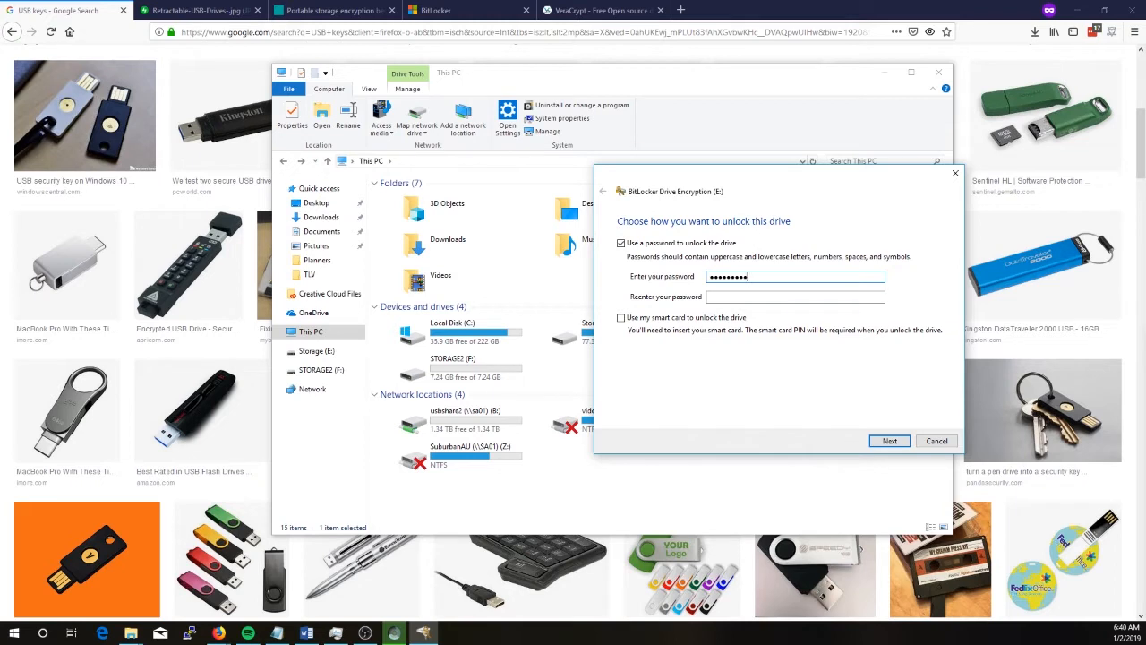
type("••••••••")
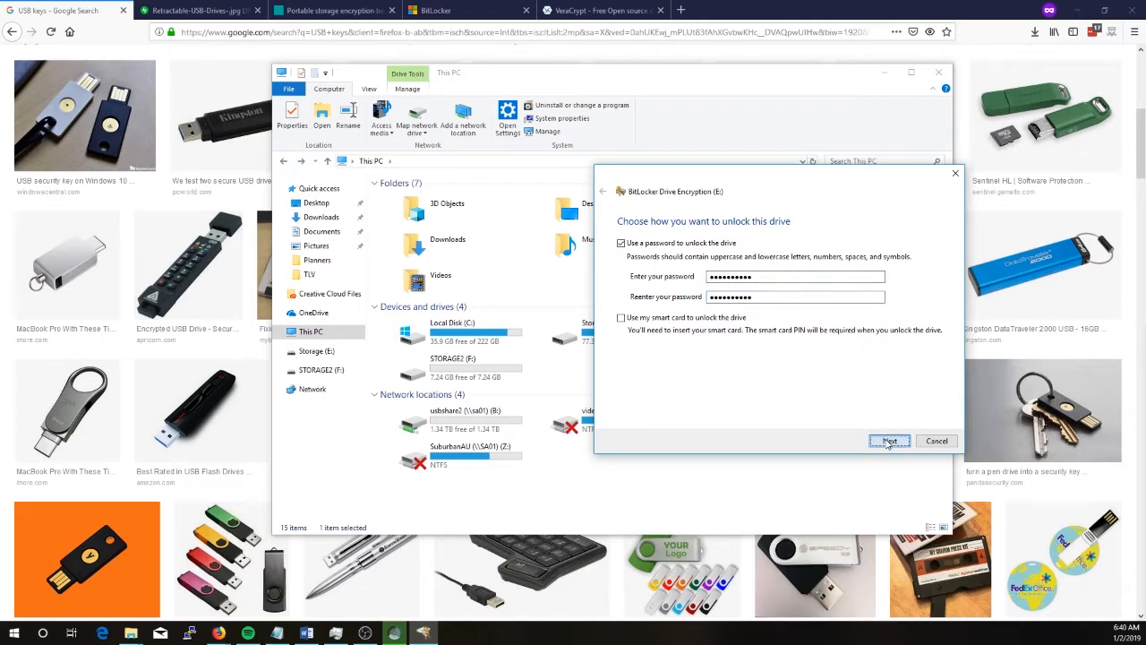
left_click(888, 441)
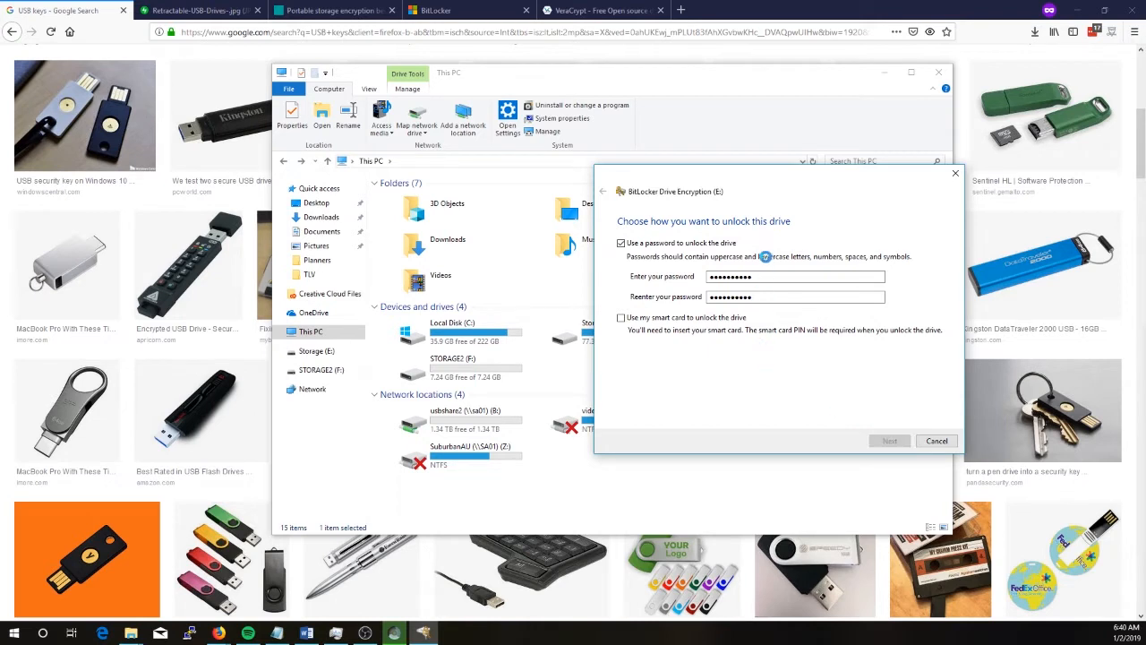
left_click(888, 441)
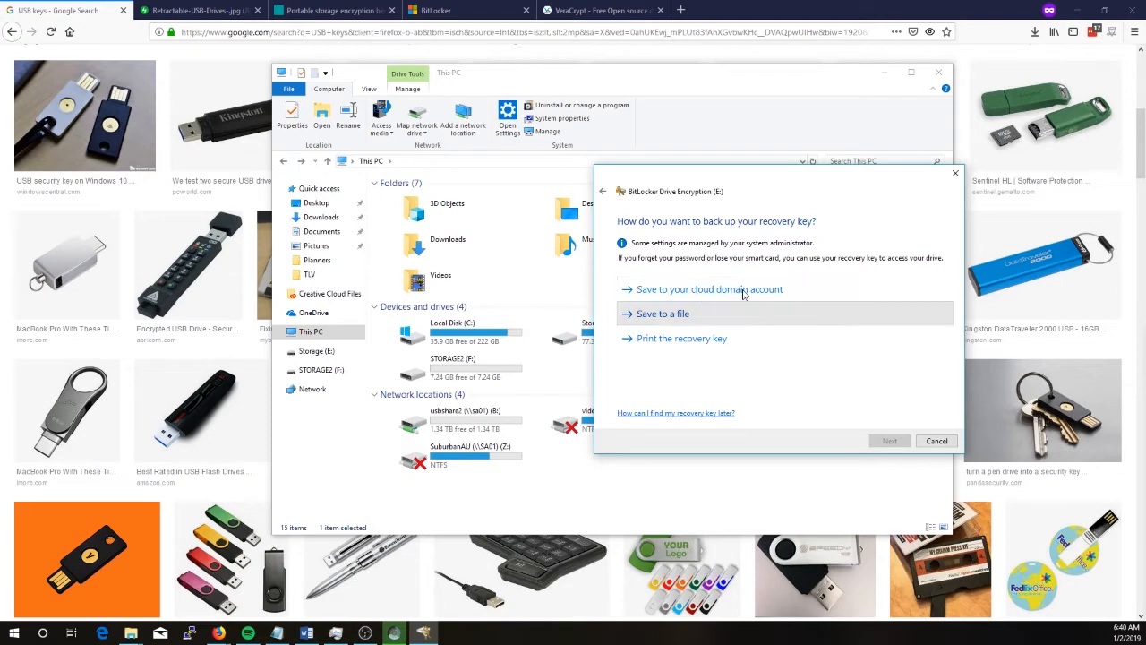
Save the BitLocker recovery key to a file in Downloads and continue.
left_click(662, 313)
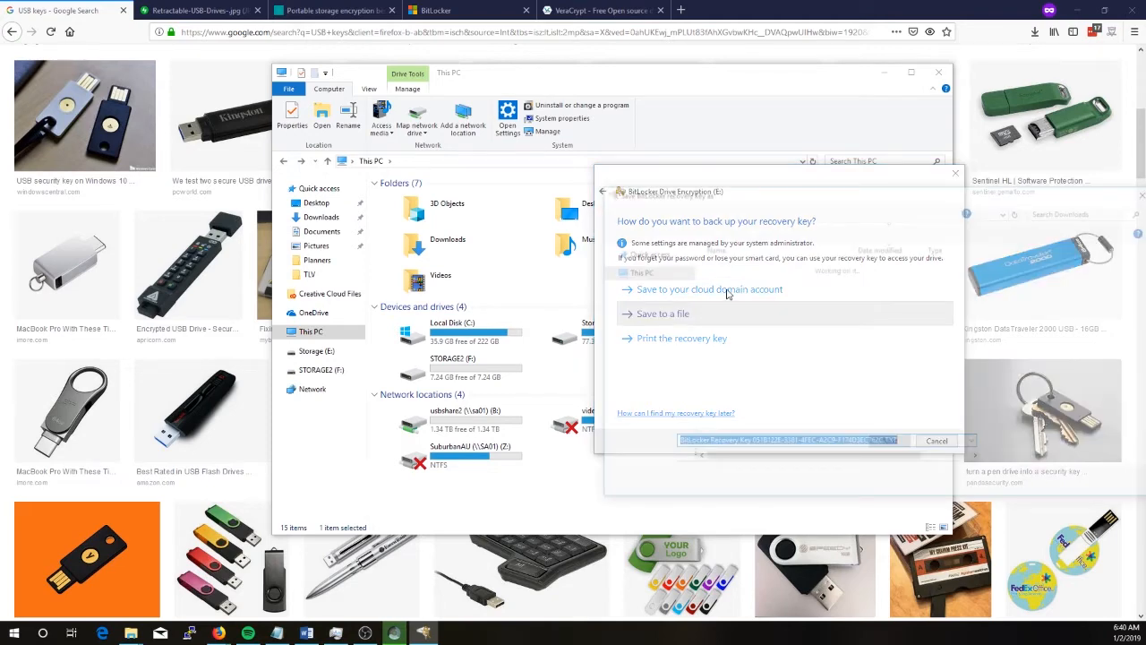
left_click(662, 313)
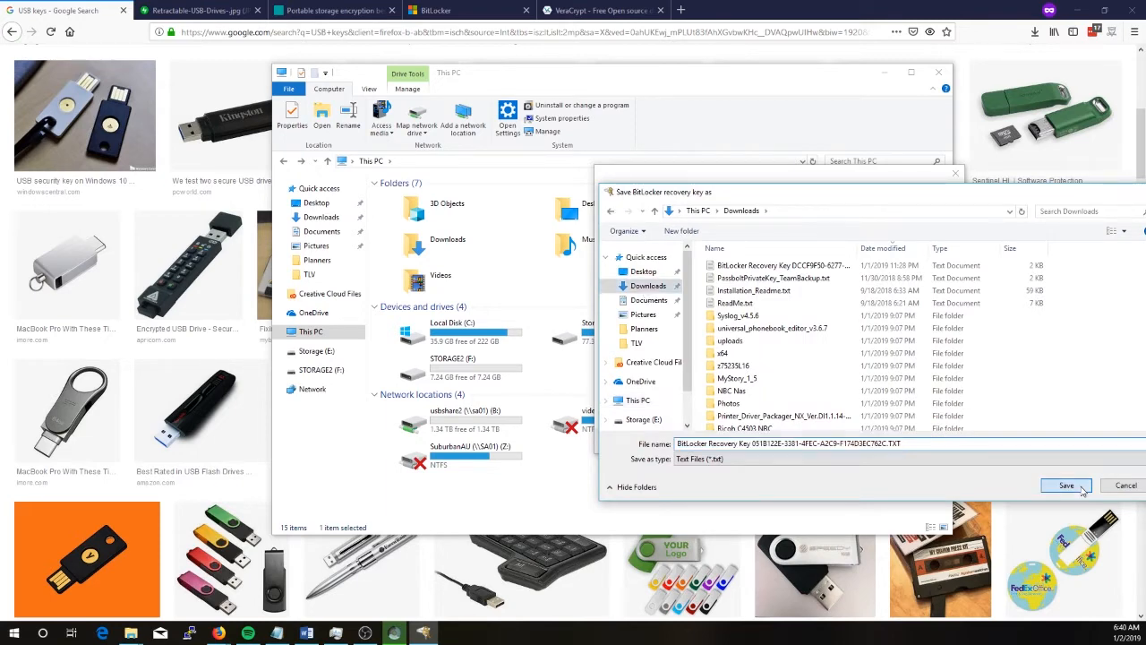
left_click(1065, 484)
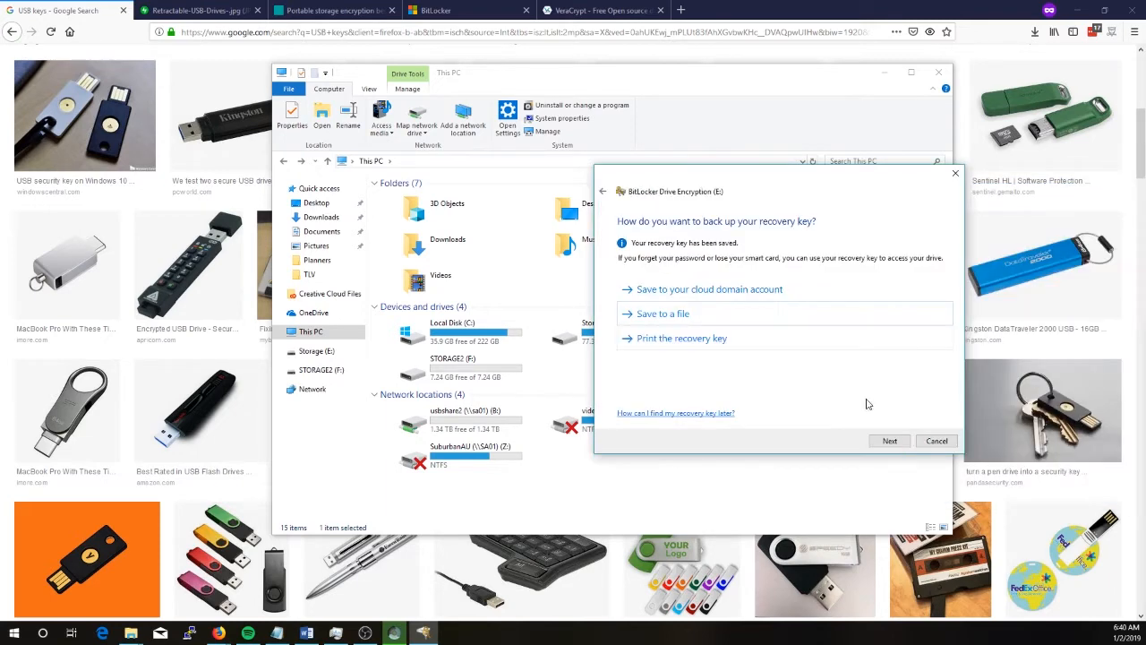
left_click(889, 441)
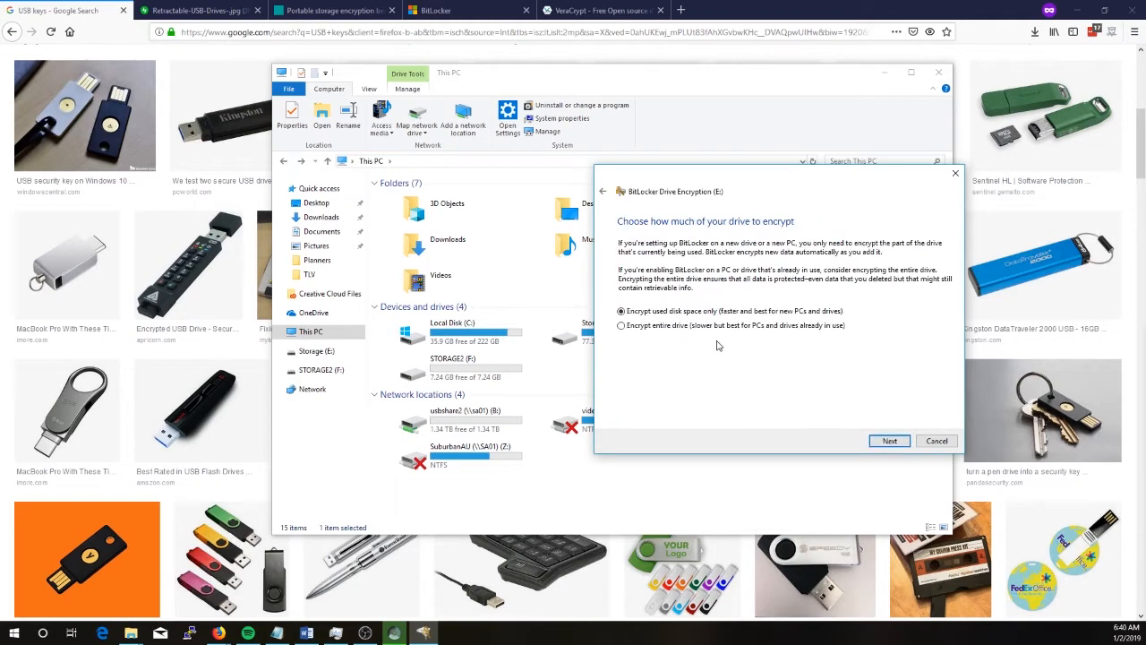
Keep used-space-only encryption in Compatible mode and start encrypting the drive.
left_click(888, 440)
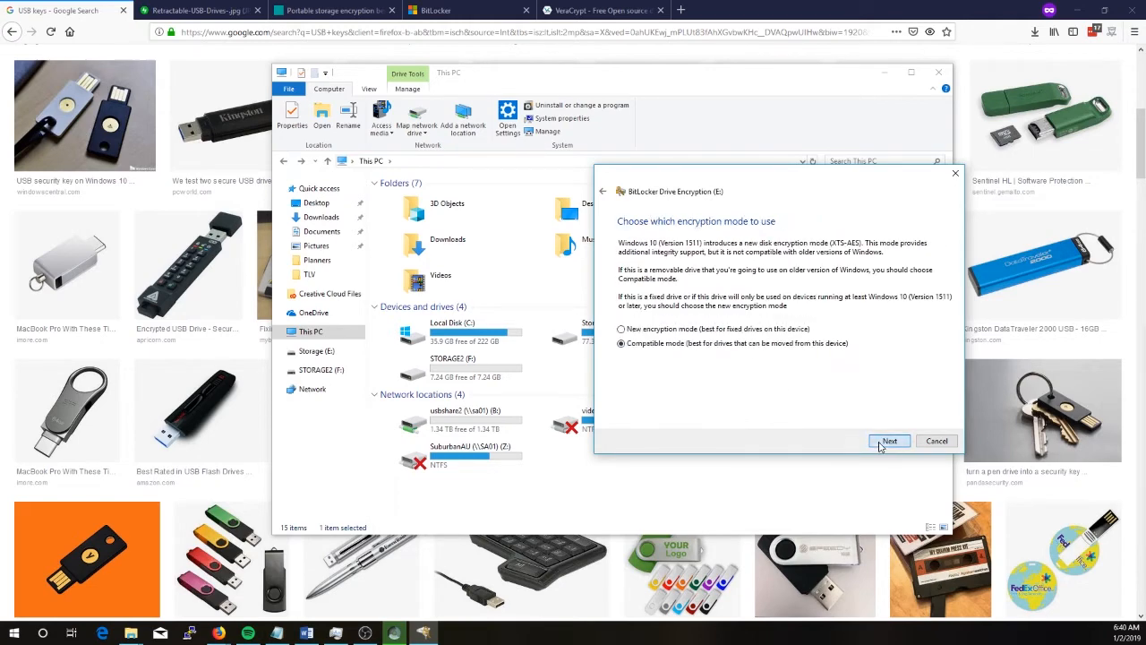
left_click(888, 440)
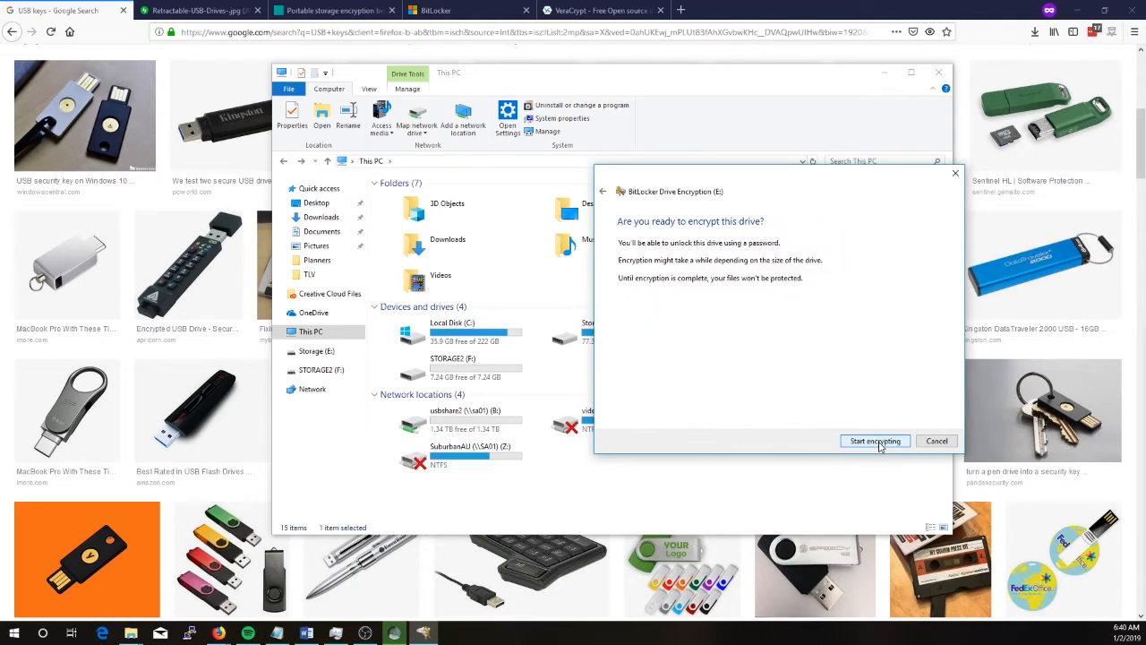
left_click(874, 441)
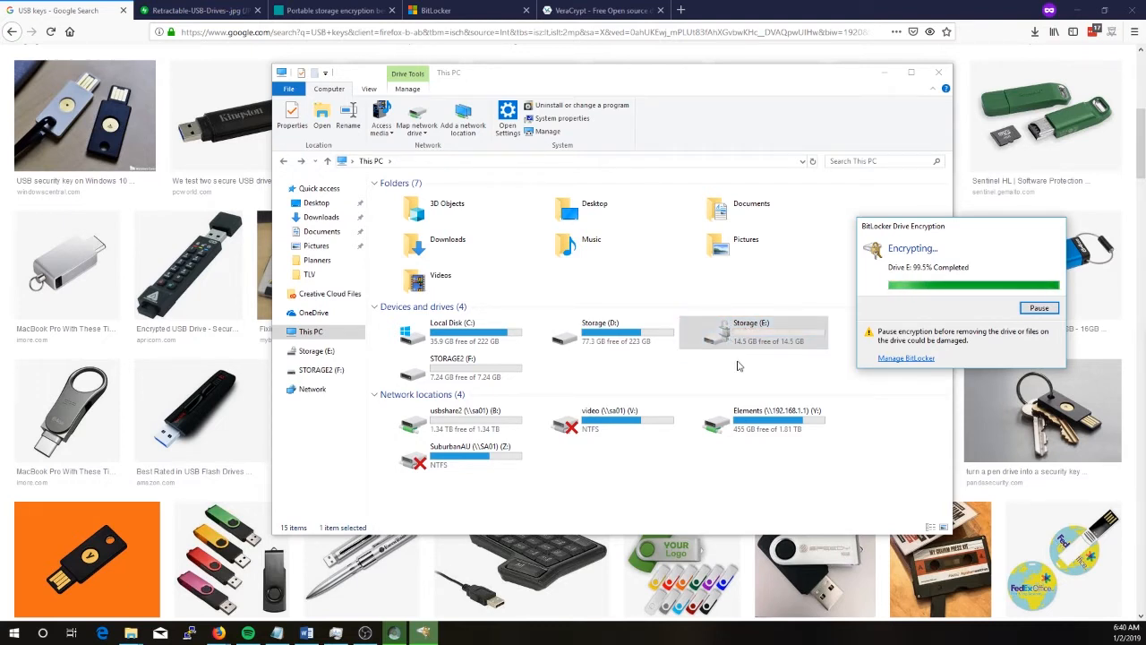
mouse_move(748, 369)
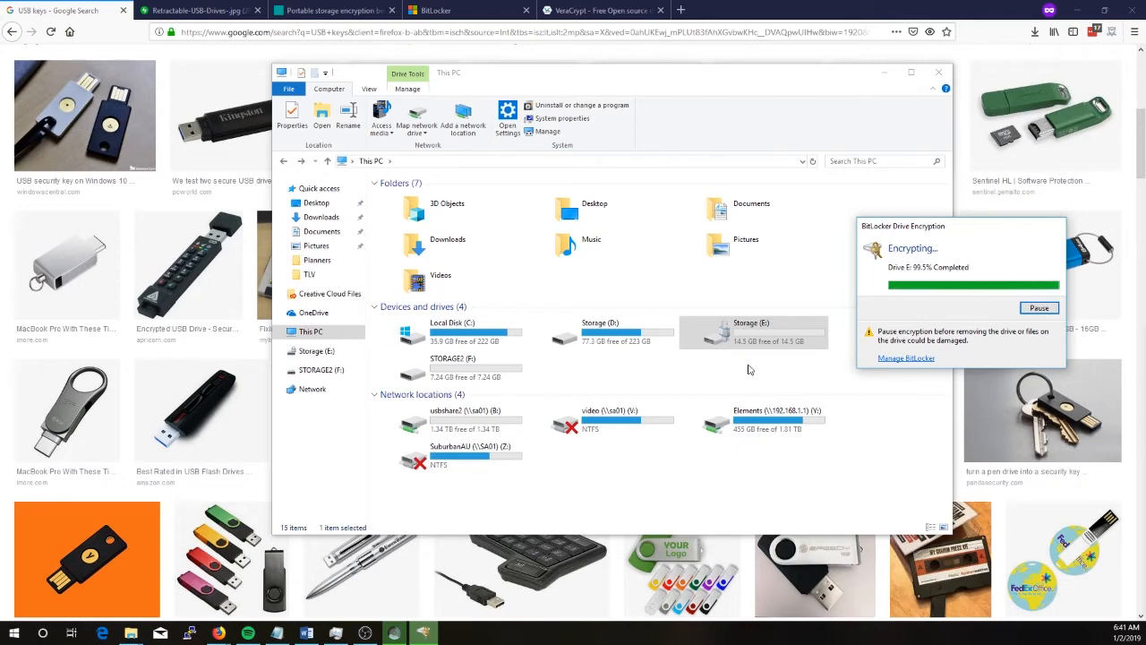
mouse_move(798, 359)
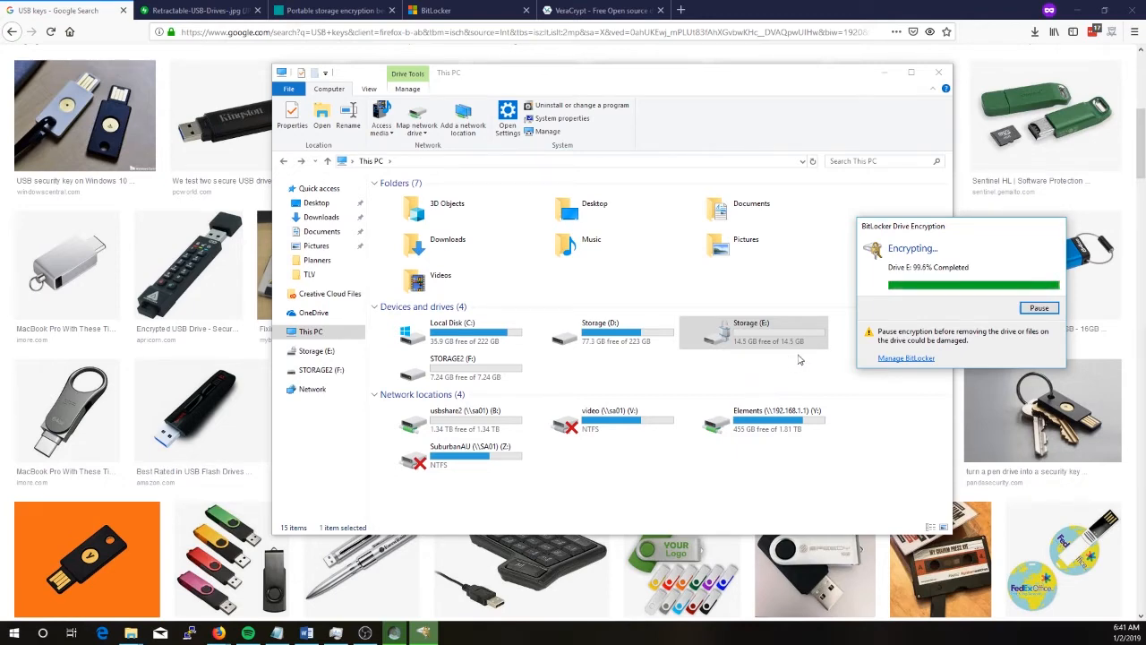
Drag the File Explorer window left while Storage (E:) encryption nears completion.
left_click_drag(659, 72, 516, 70)
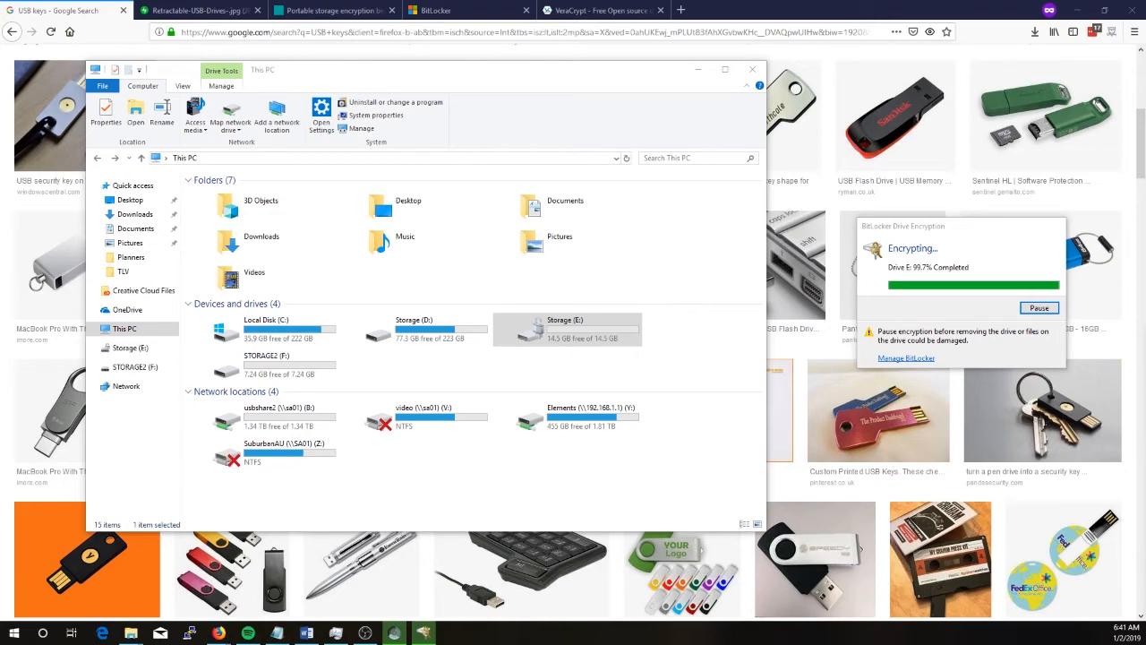
Bring up the VeraCrypt Downloads page on veracrypt.fr listing the 1.23 installers.
type("vera")
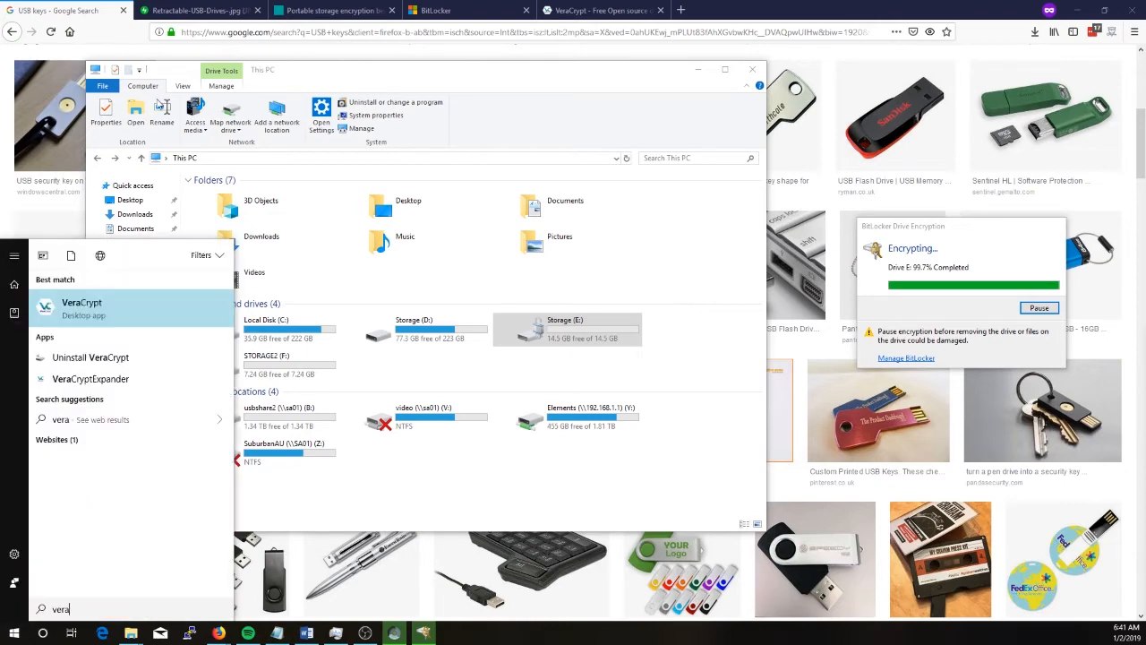
left_click(600, 10)
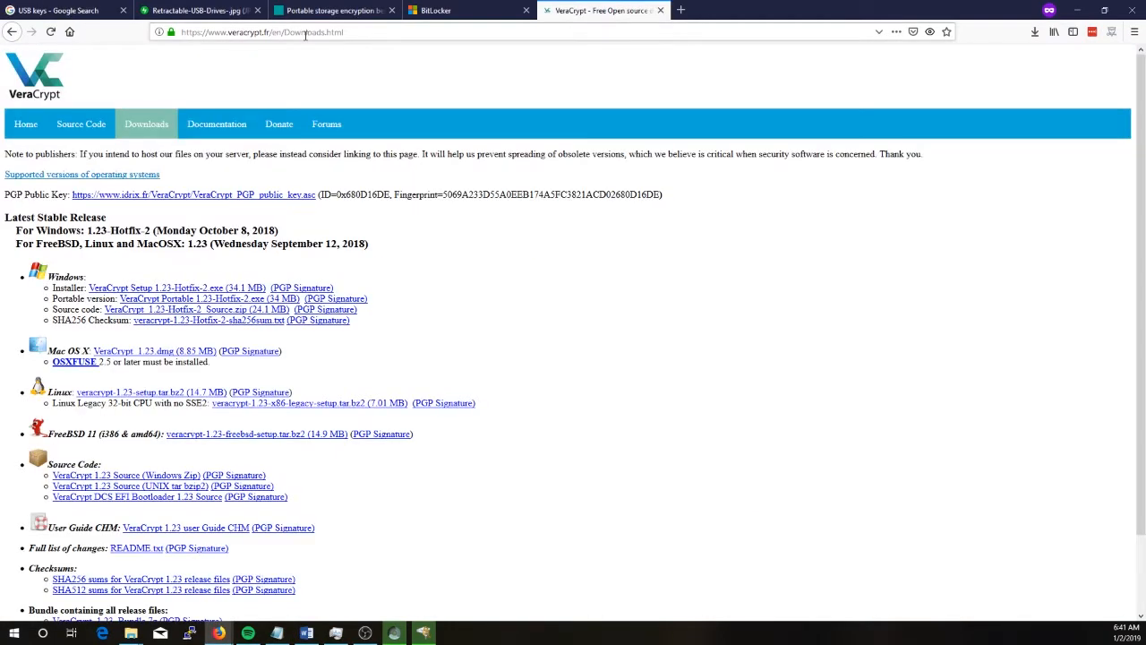
scroll("down", 3)
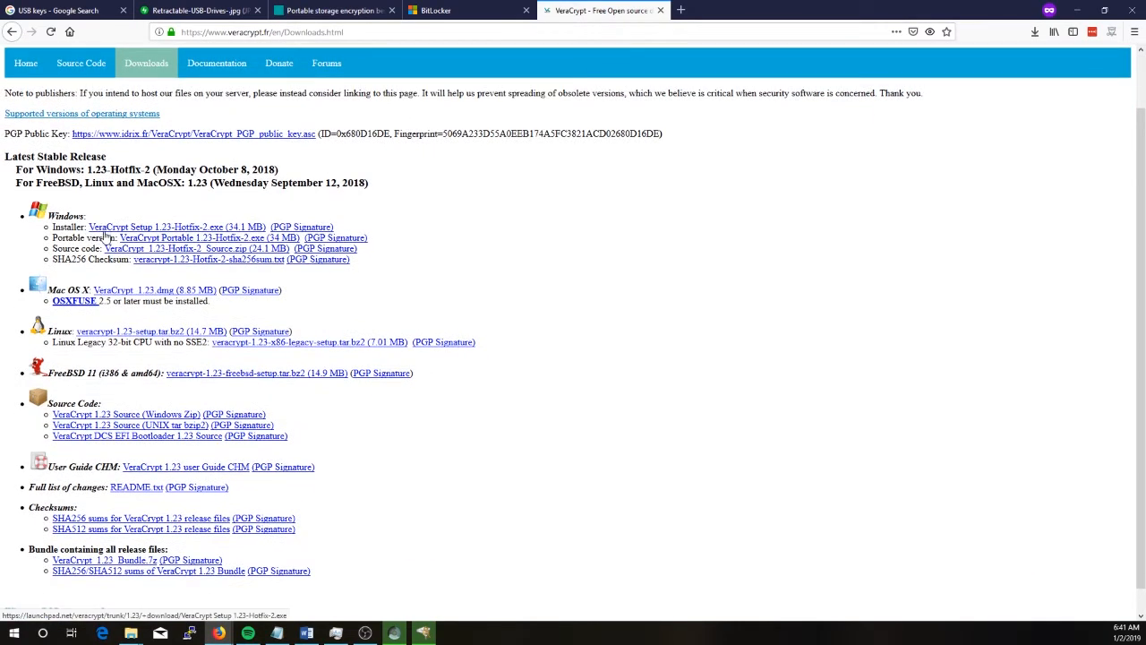
mouse_move(147, 243)
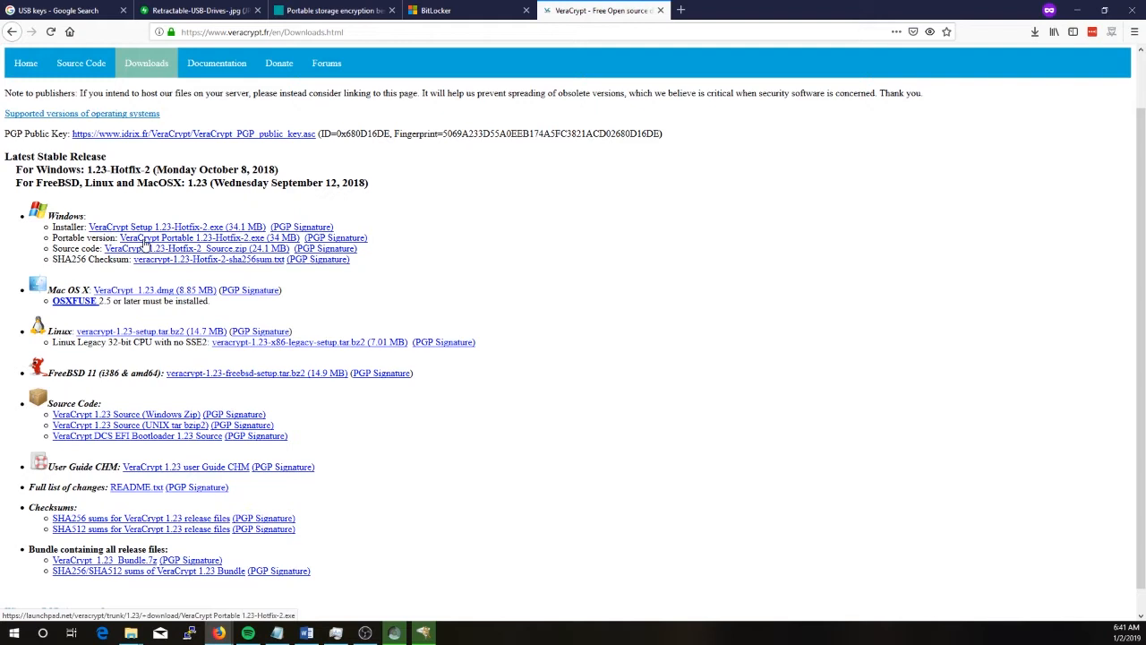
mouse_move(143, 247)
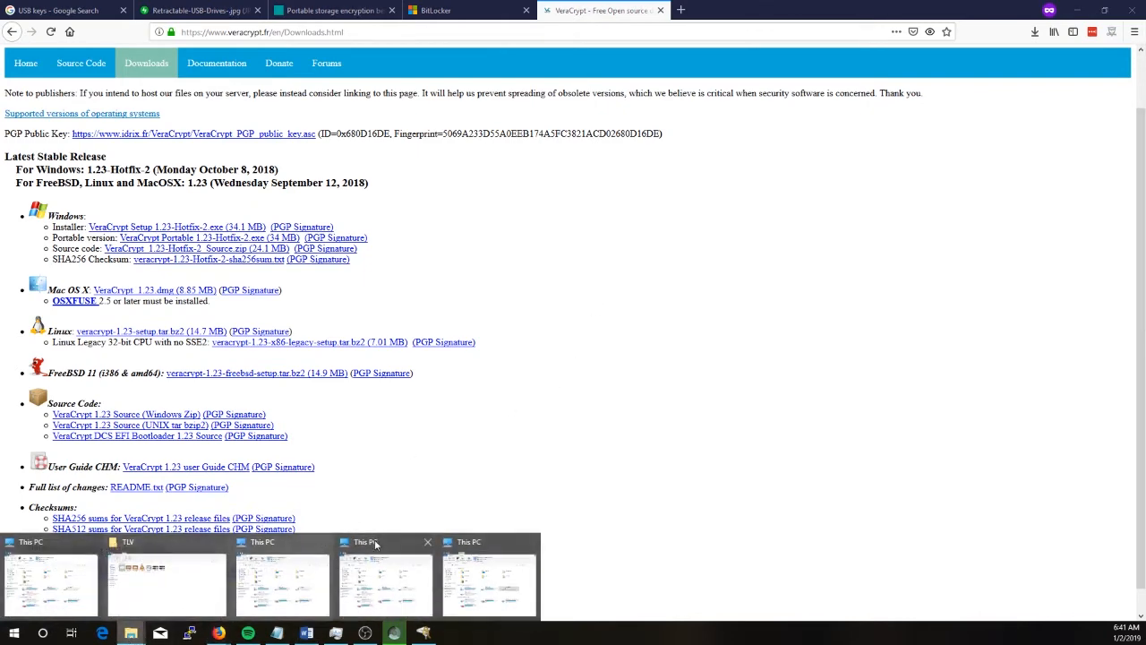
Open the unlocked Storage (E:) drive to view its Microsoft Project file, then return to This PC.
left_click(363, 541)
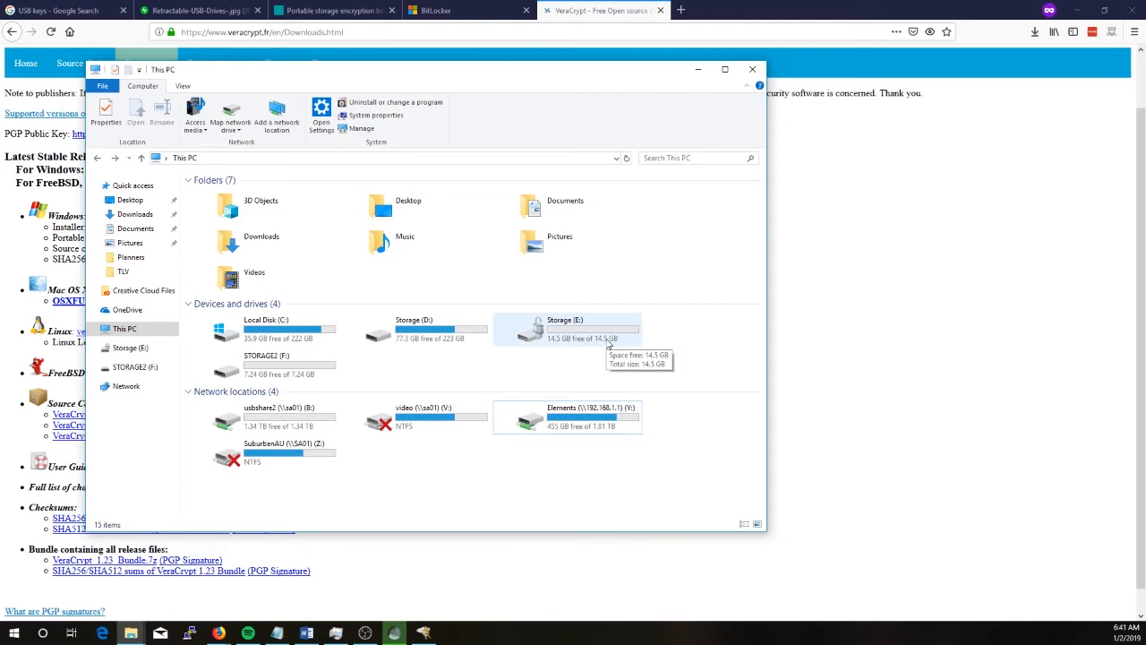
left_click(568, 330)
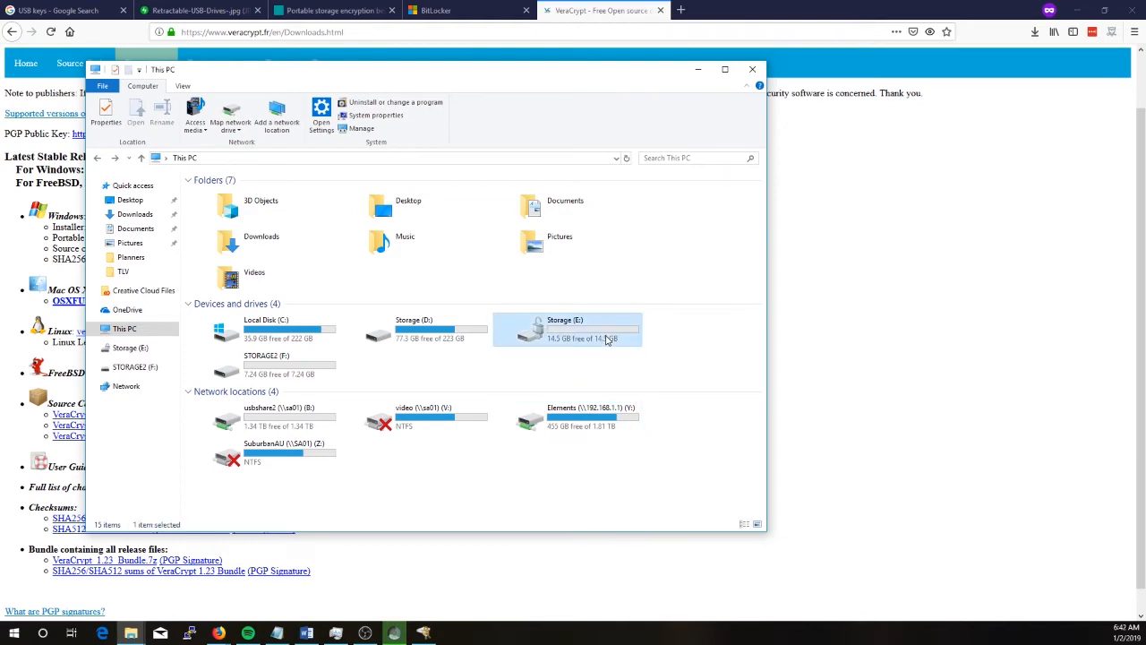
left_click(567, 329)
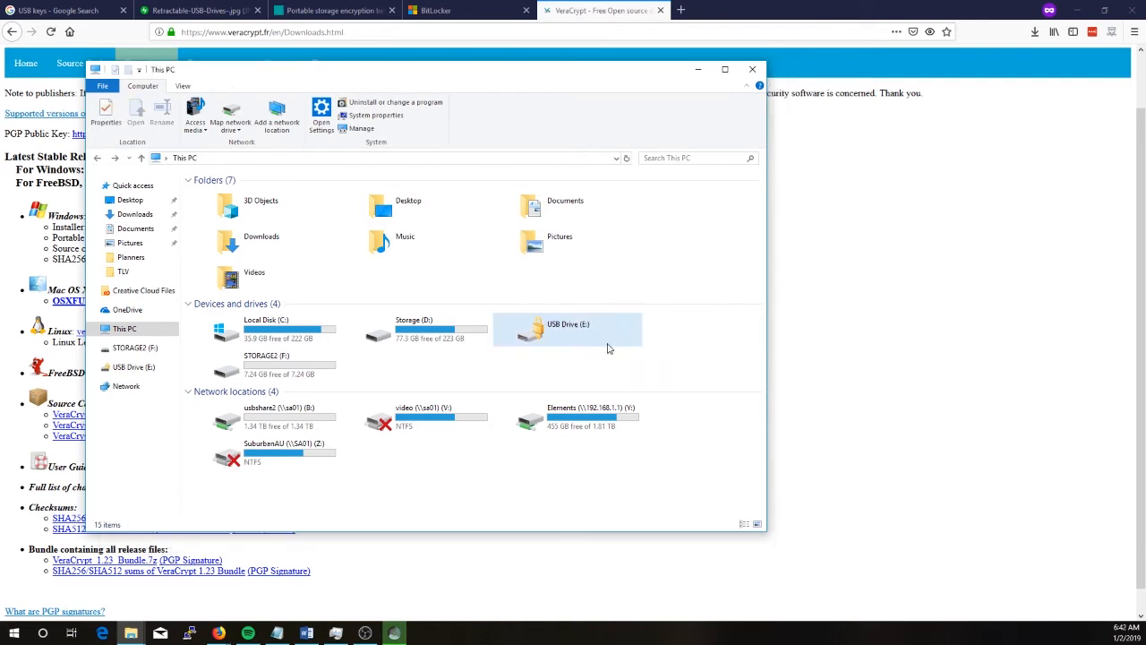
left_click(568, 330)
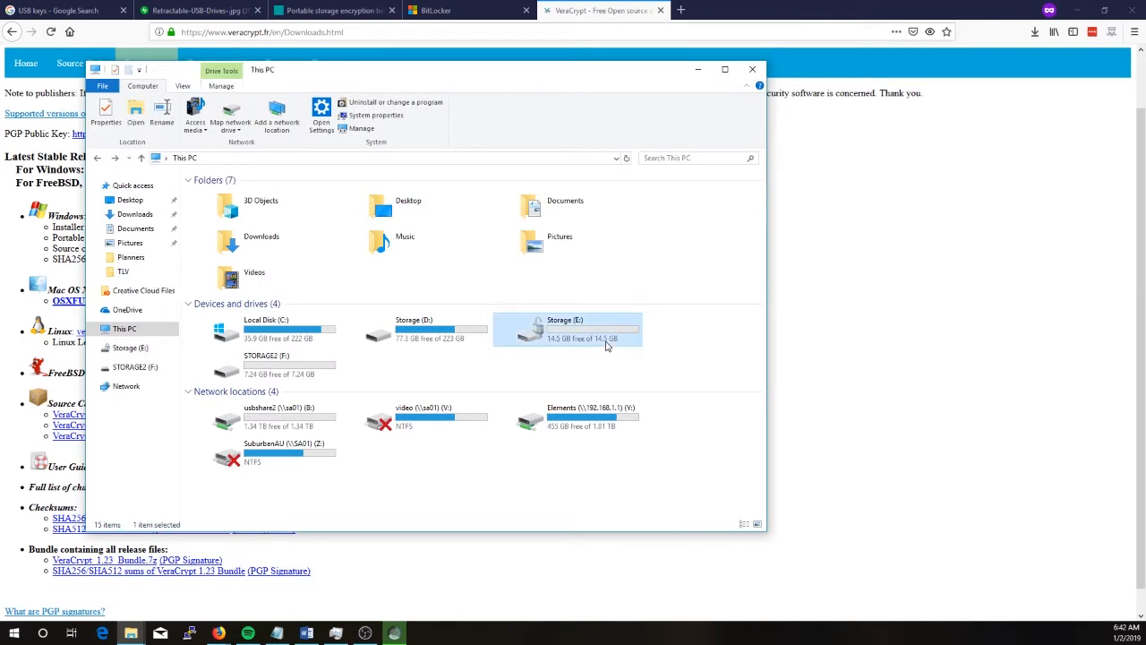
double_click(566, 330)
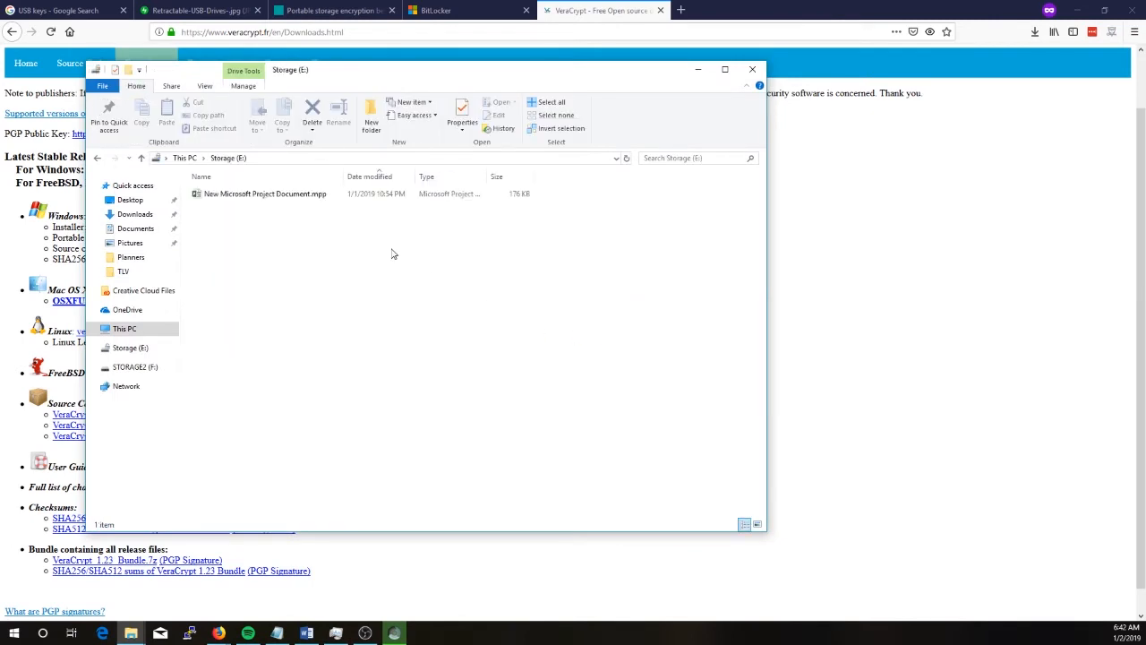
left_click(265, 193)
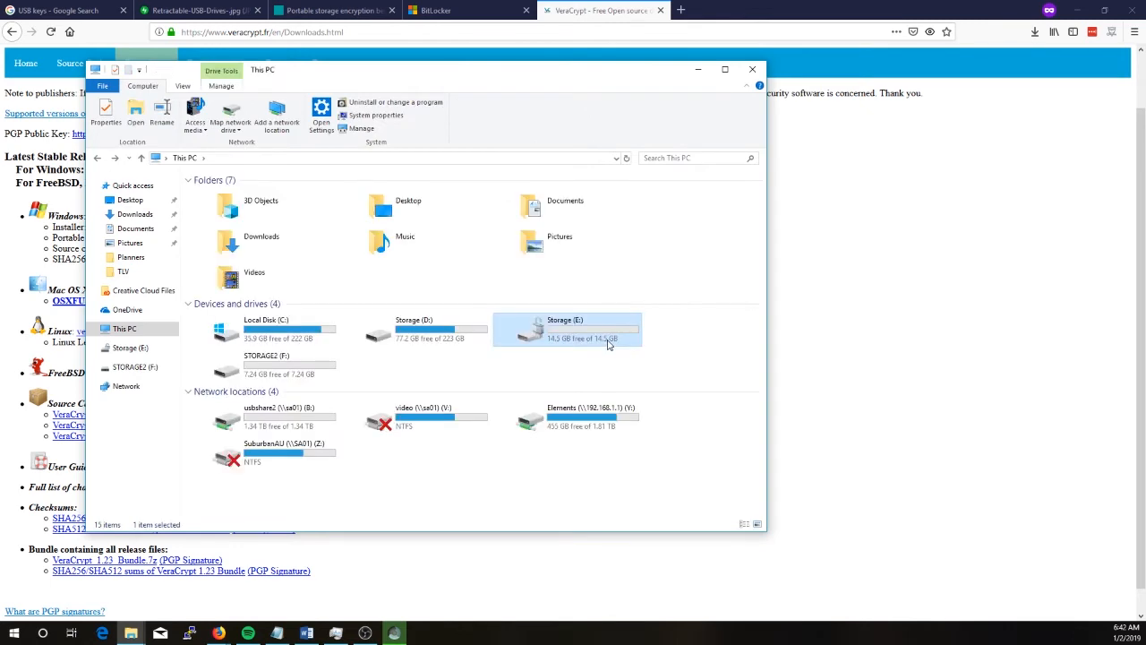
Review the Storage (E:) context options, dismiss them and select STORAGE2 (F:).
right_click(568, 329)
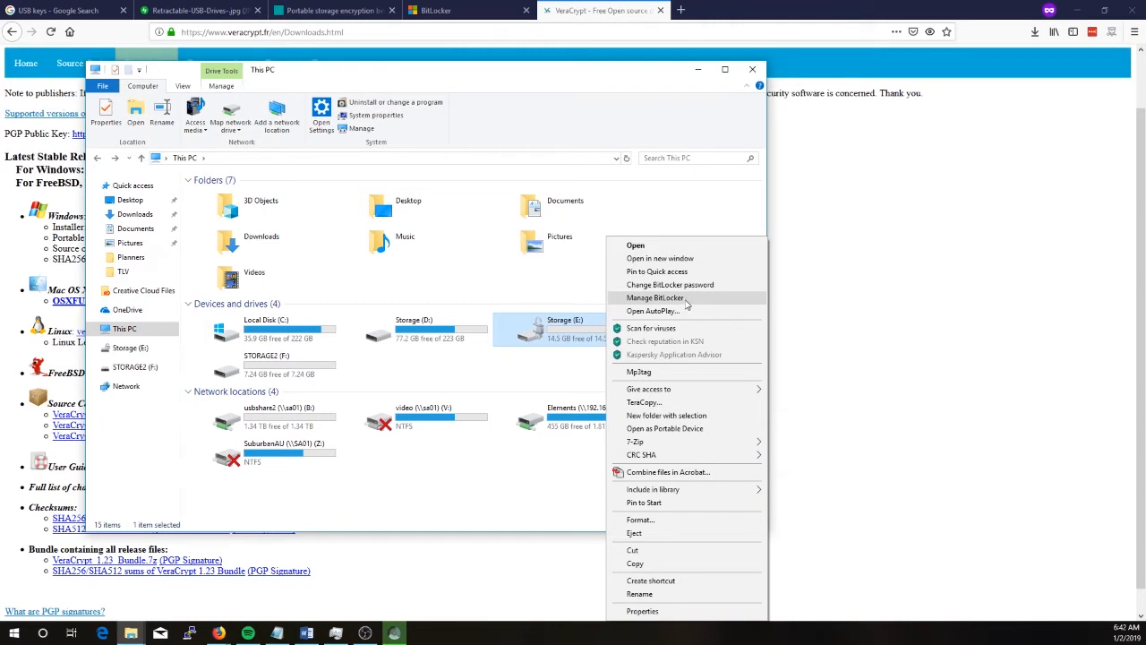
left_click(655, 297)
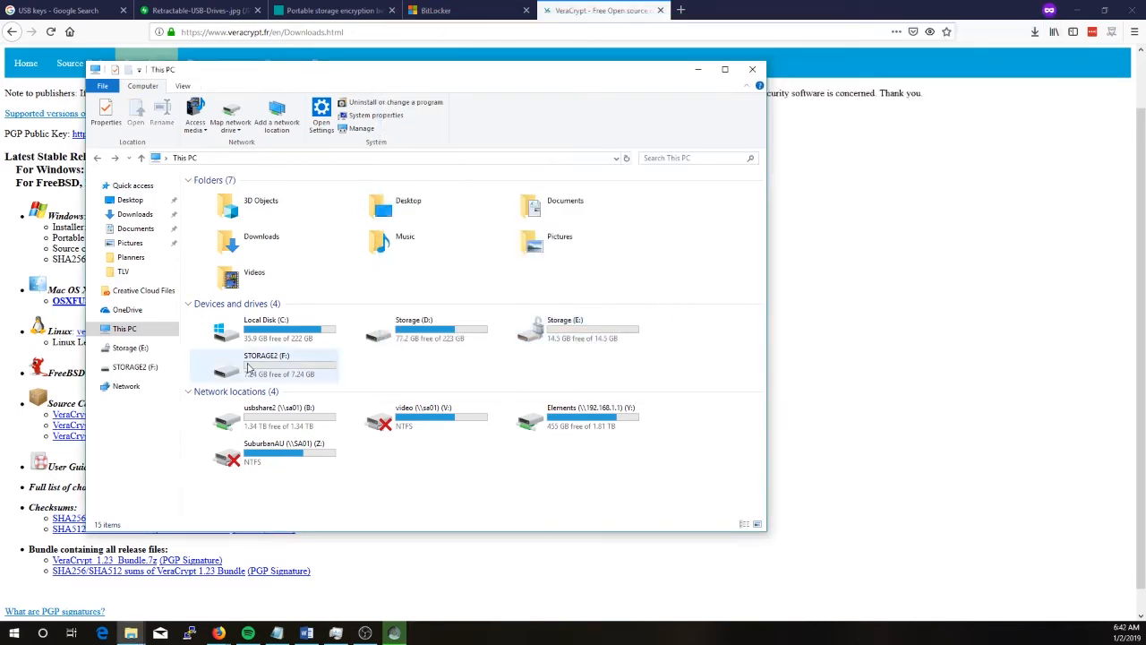
left_click(265, 365)
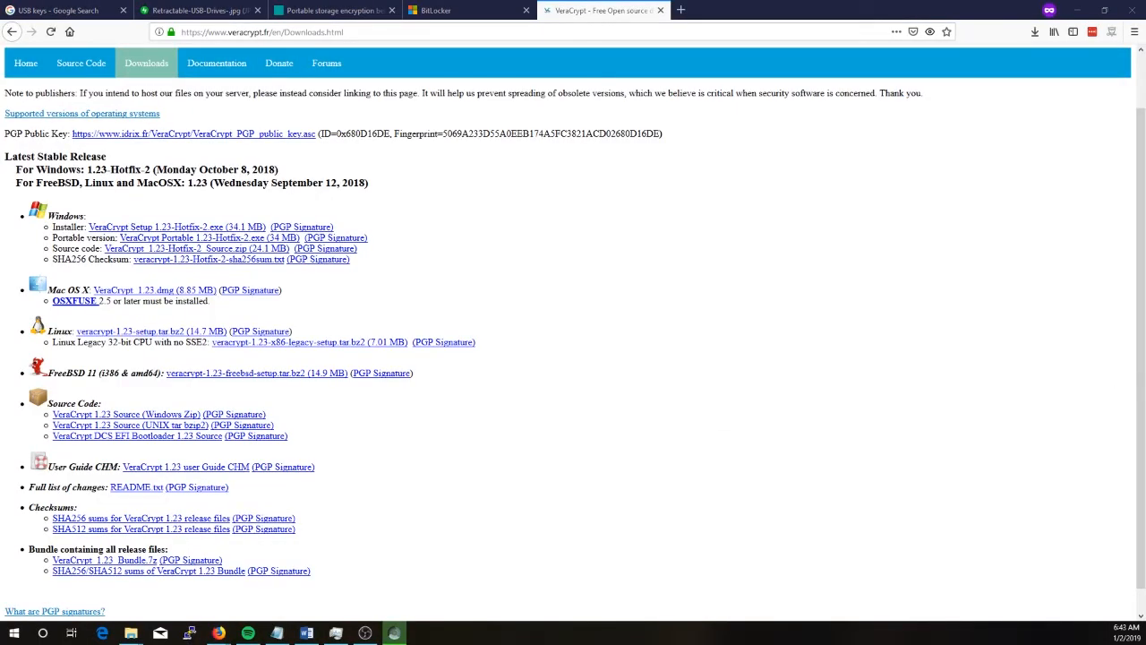
Launch the VeraCrypt Volume Creation Wizard via Volumes > Create Volume.
left_click(394, 634)
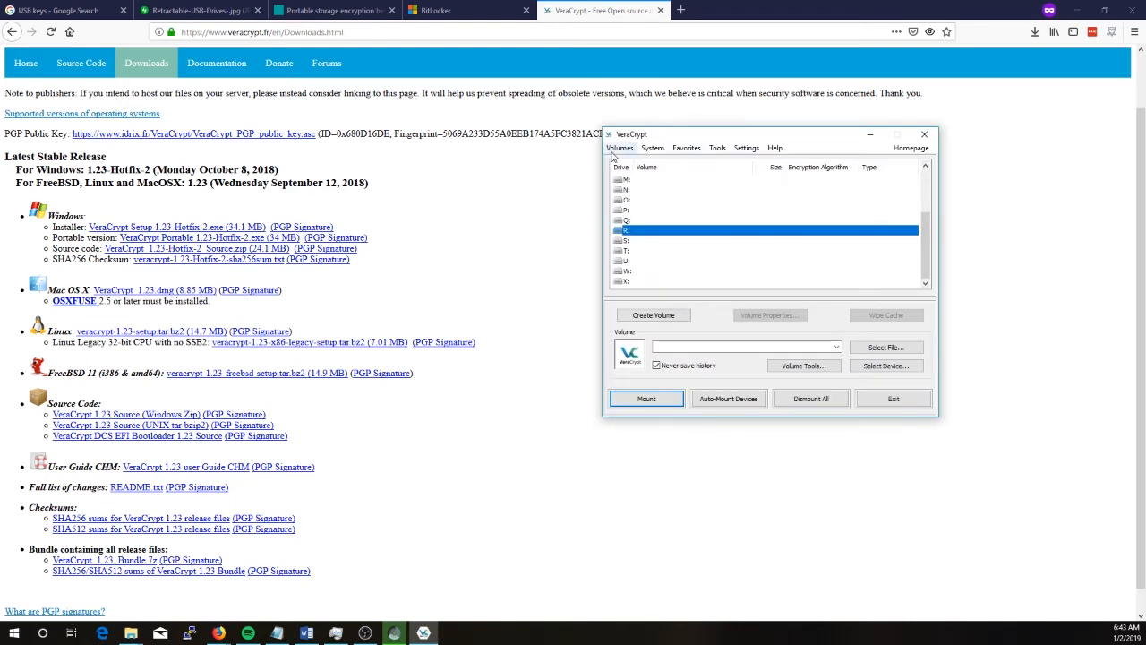
left_click(620, 147)
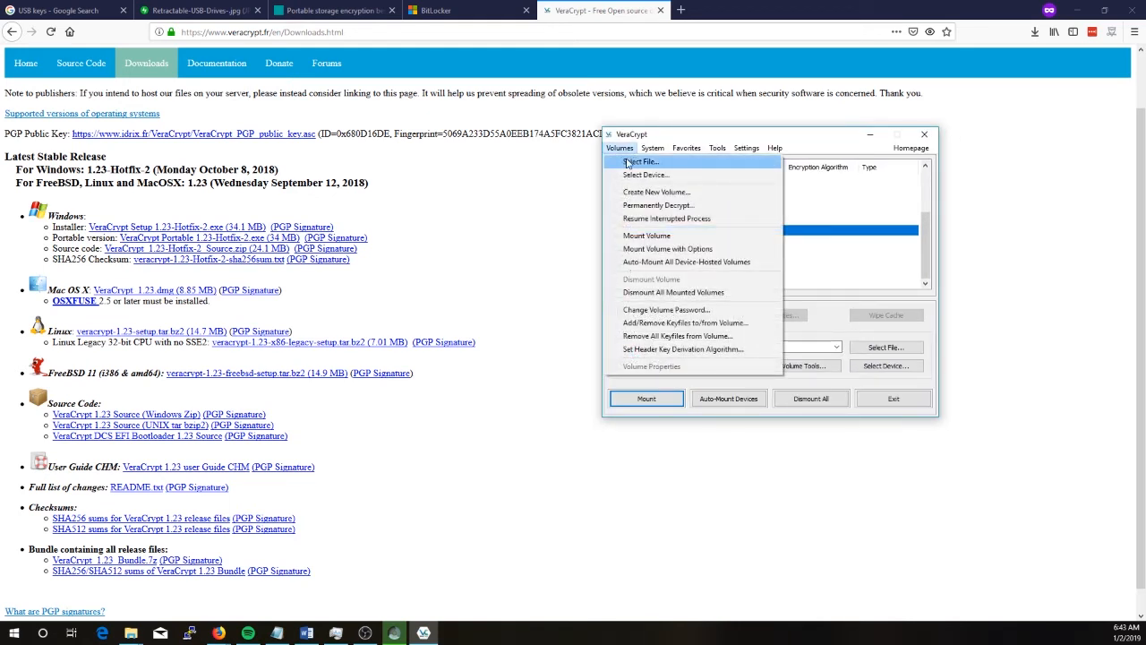
mouse_move(656, 191)
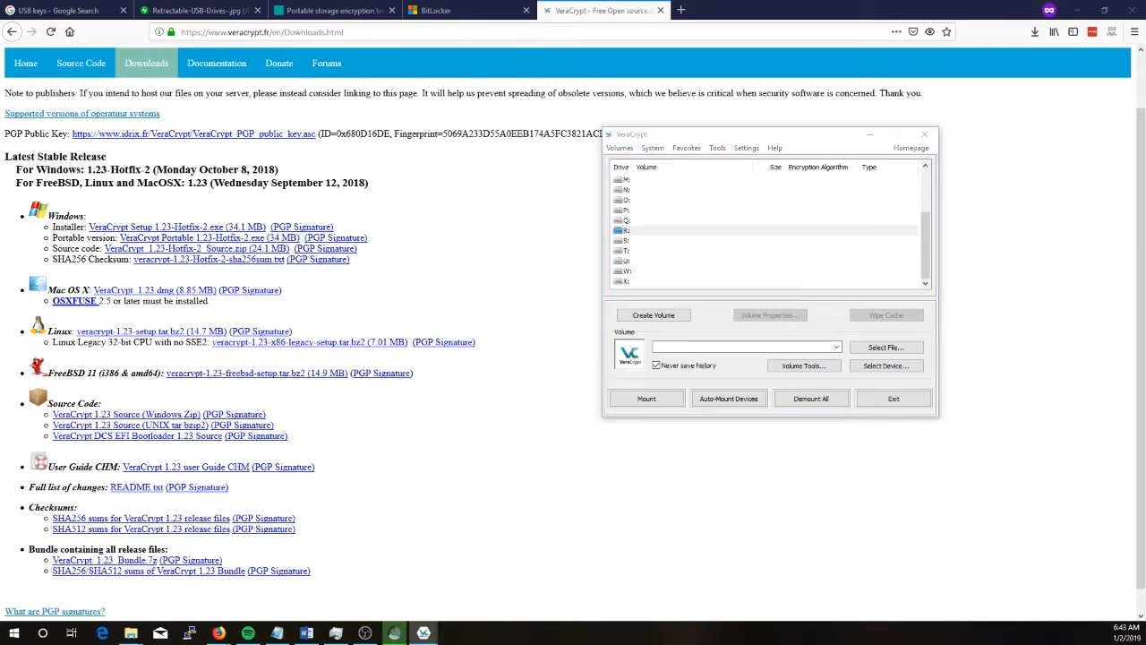
left_click(652, 315)
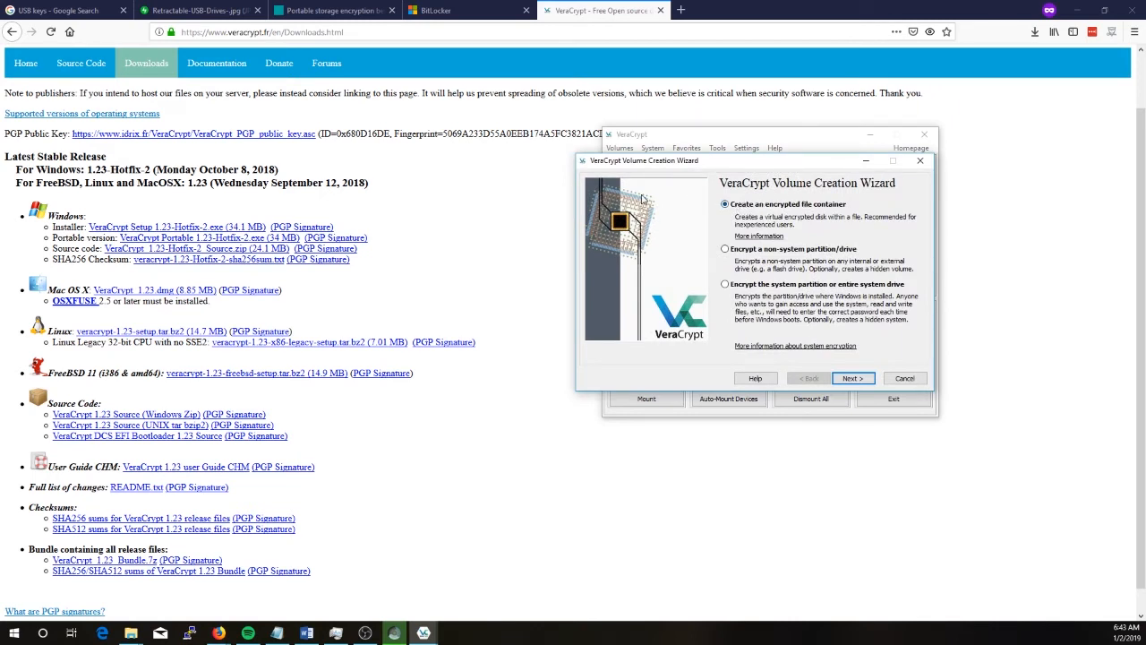
mouse_move(863, 225)
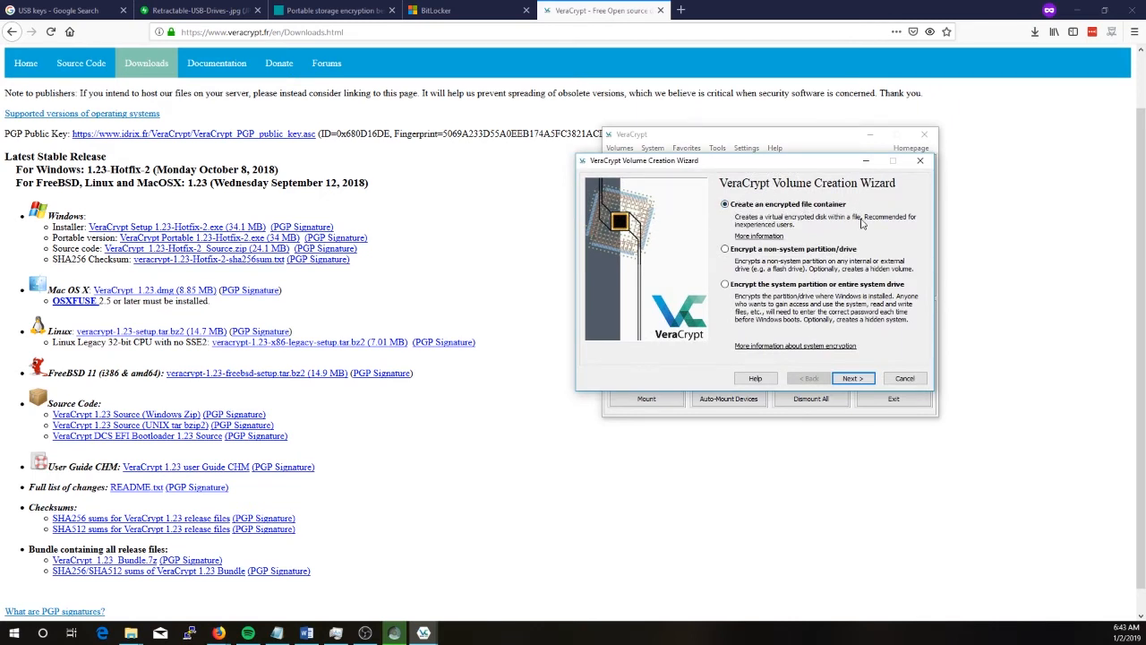
Choose a standard encrypted file container and save it as Data on STORAGE2 (F:).
left_click(853, 376)
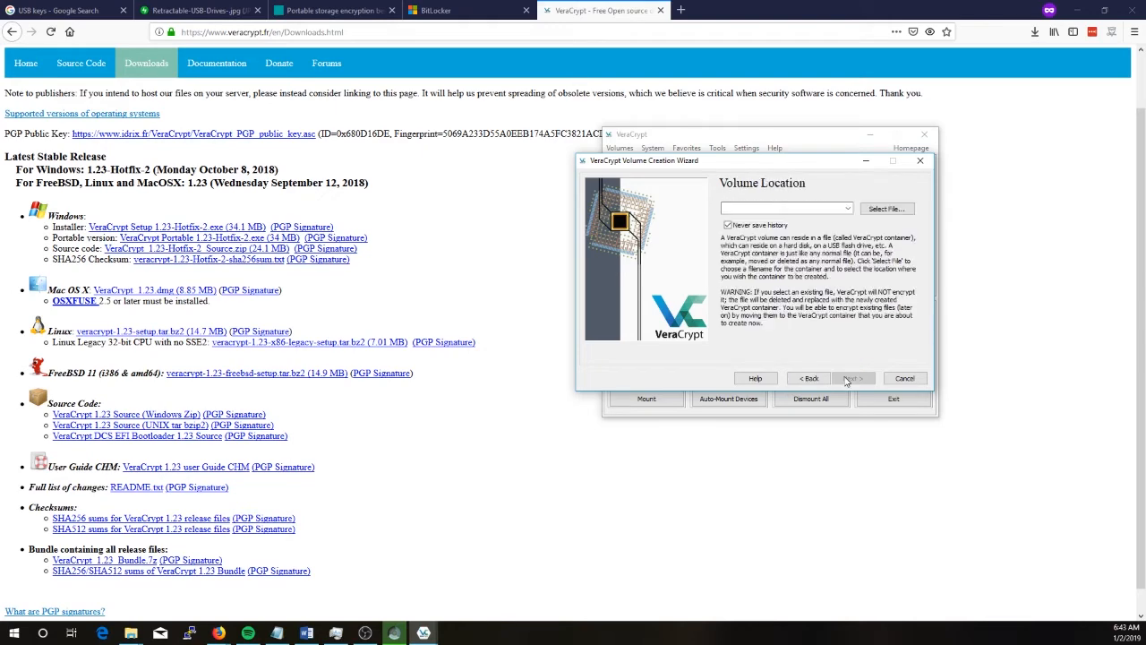
left_click(852, 376)
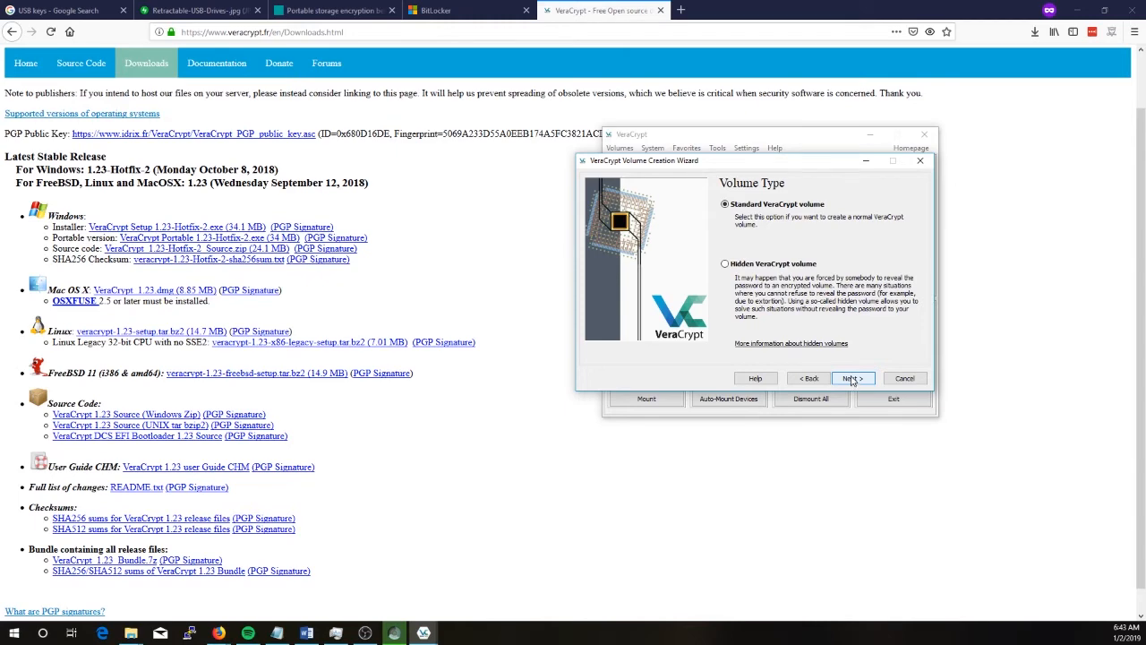
left_click(853, 378)
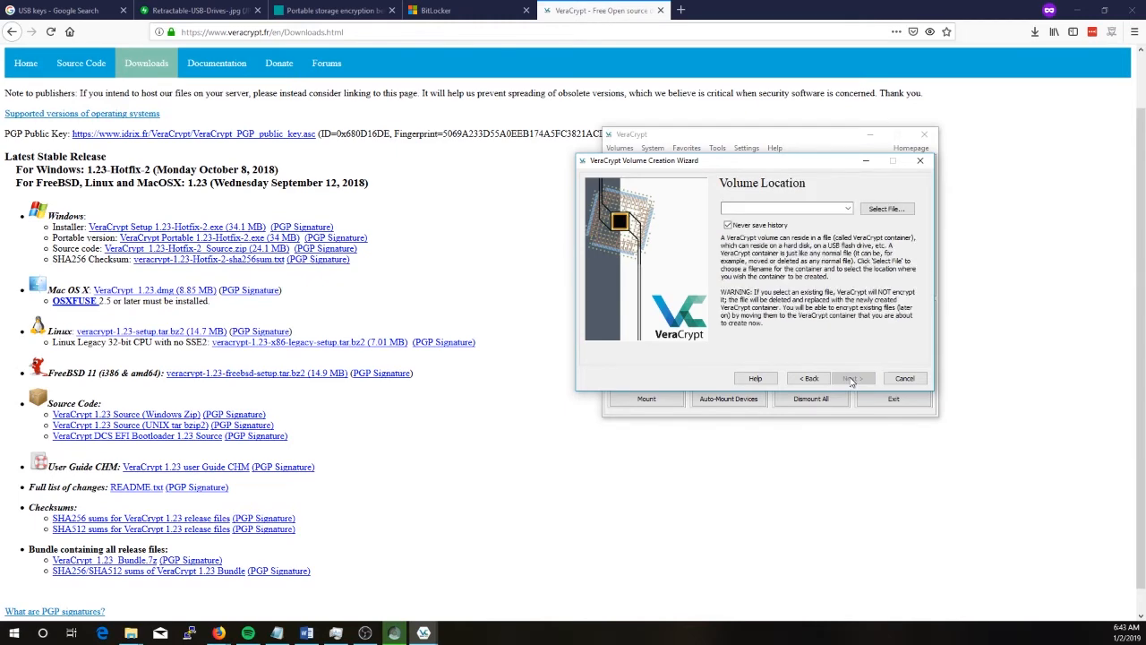
left_click(848, 376)
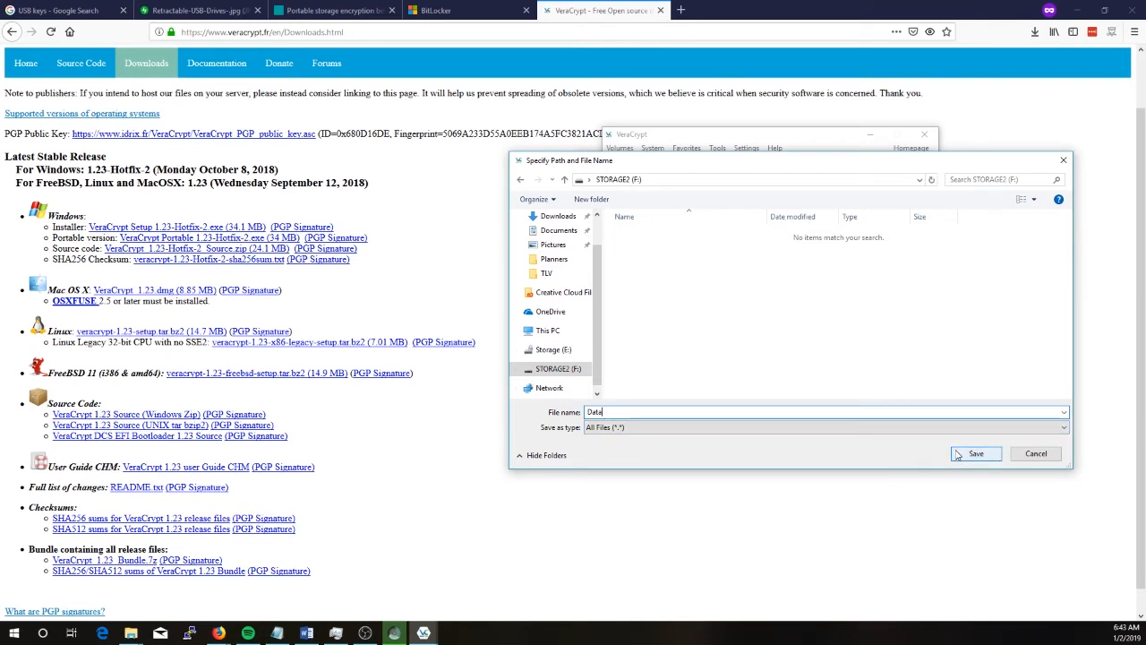
mouse_move(969, 444)
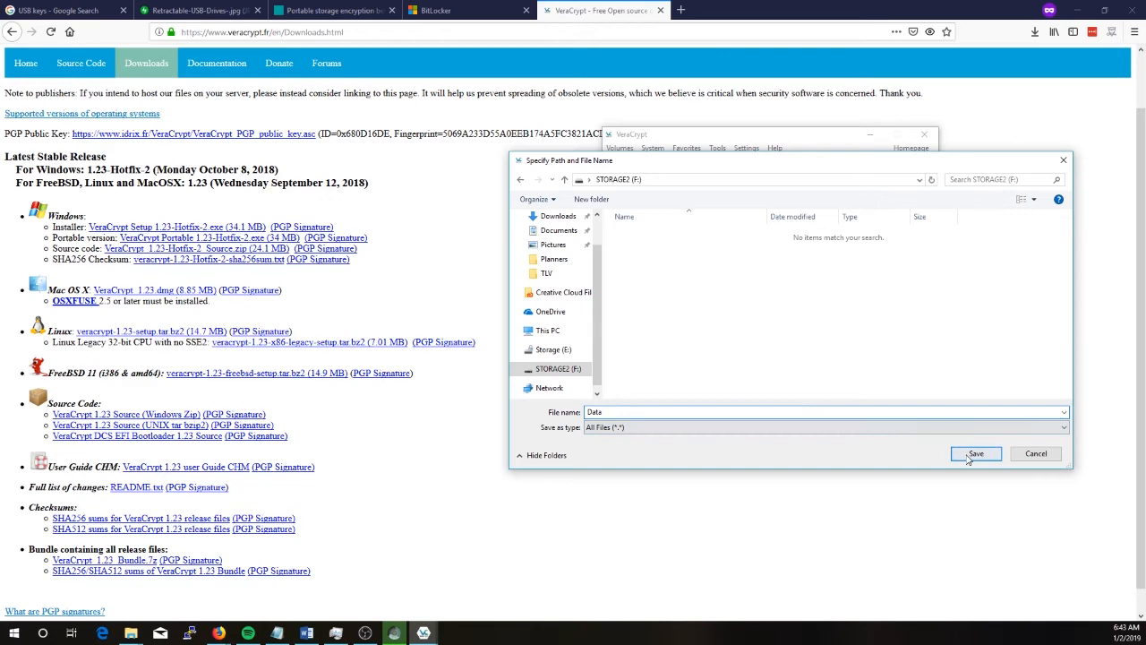
left_click(974, 453)
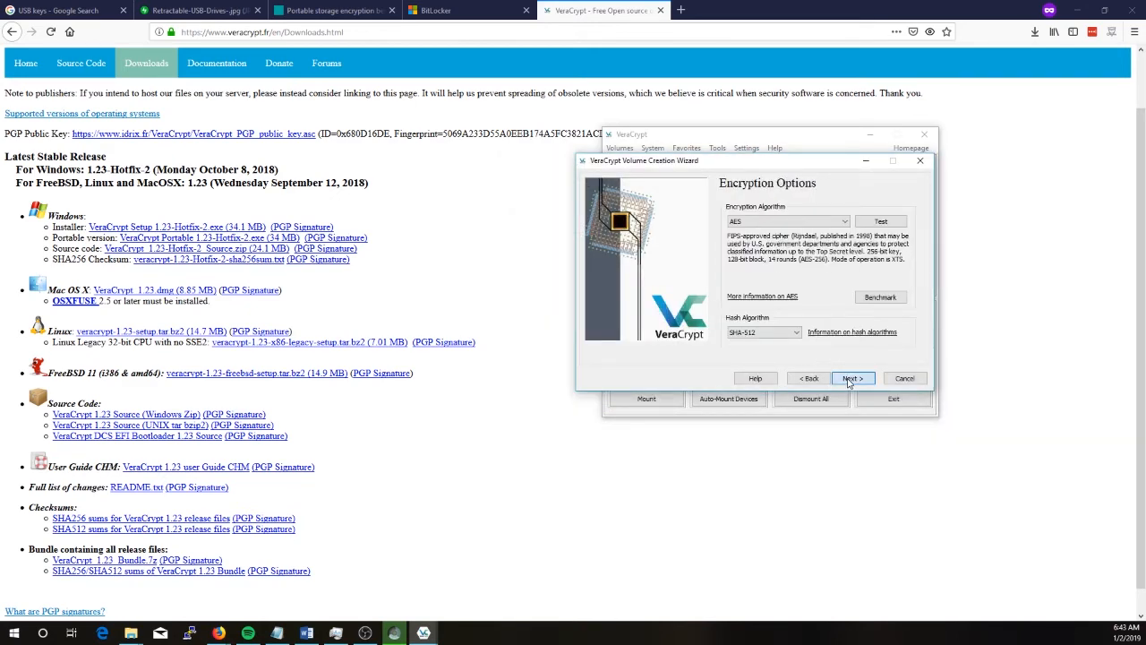
Keep AES with SHA-512 and give the container a 50 MB size.
left_click(853, 378)
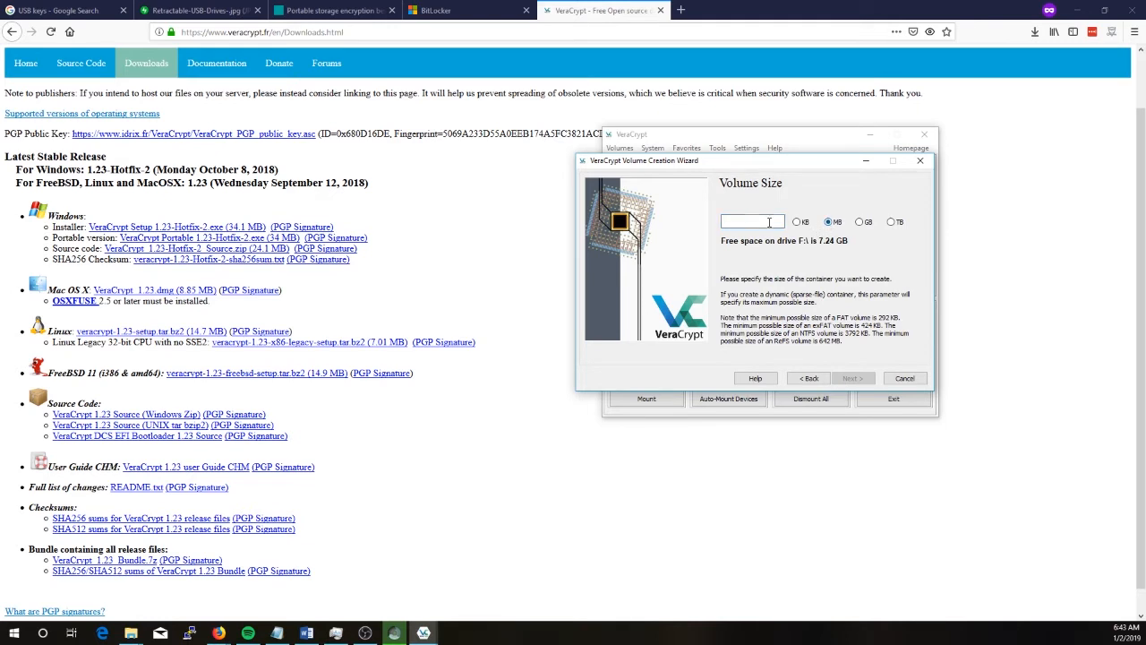
left_click(754, 222)
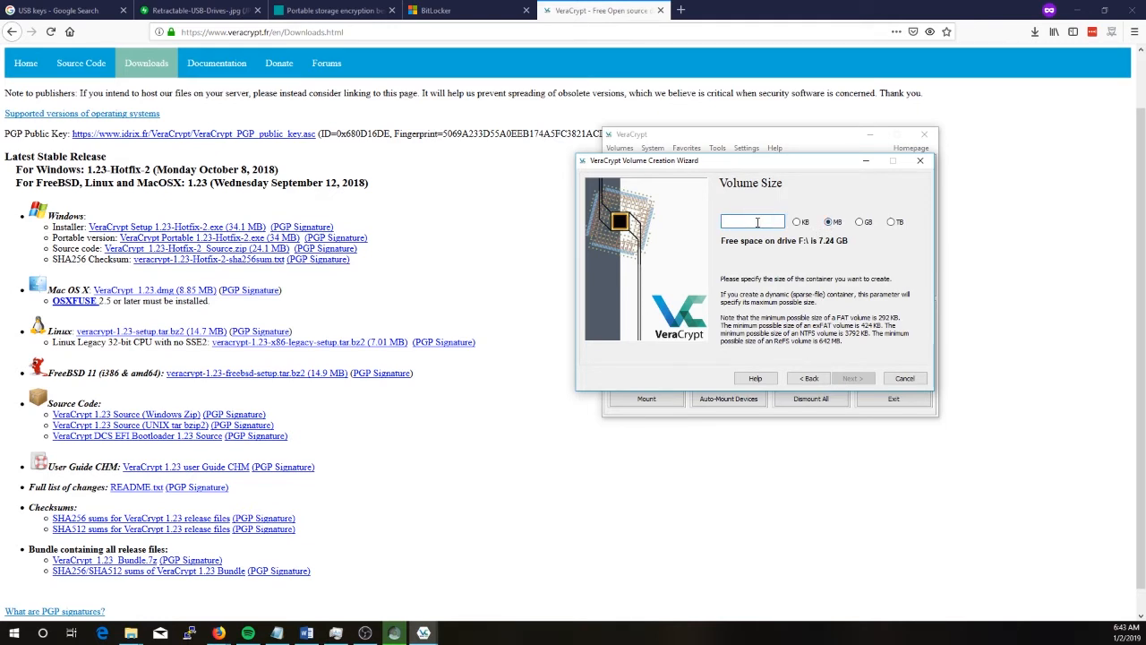
type("50")
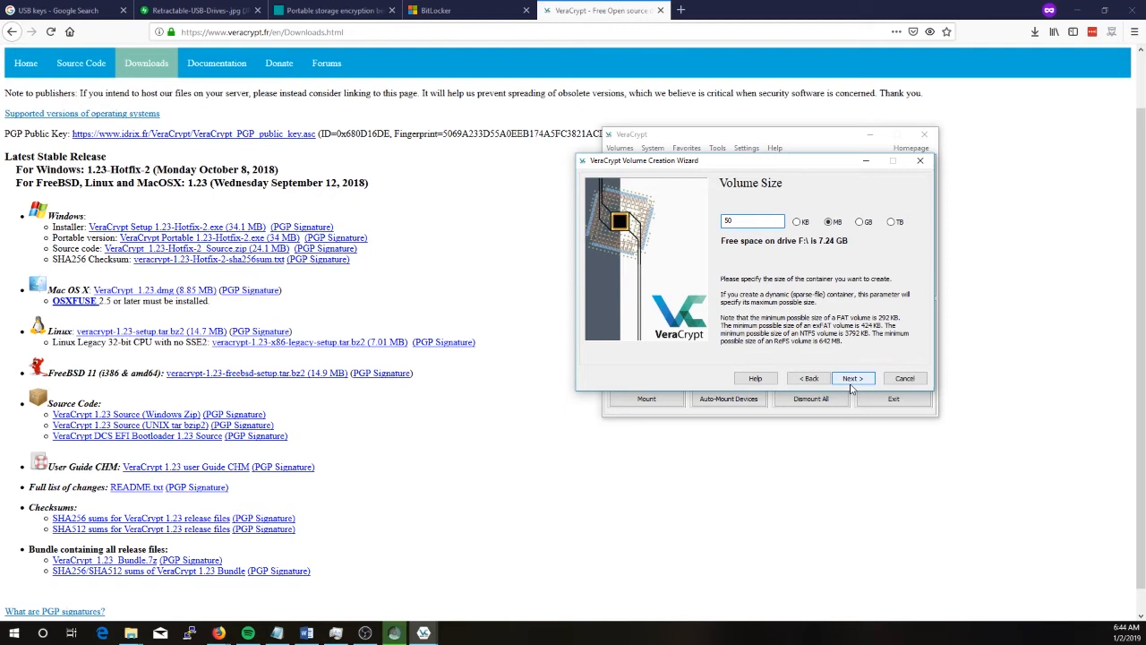
left_click(852, 376)
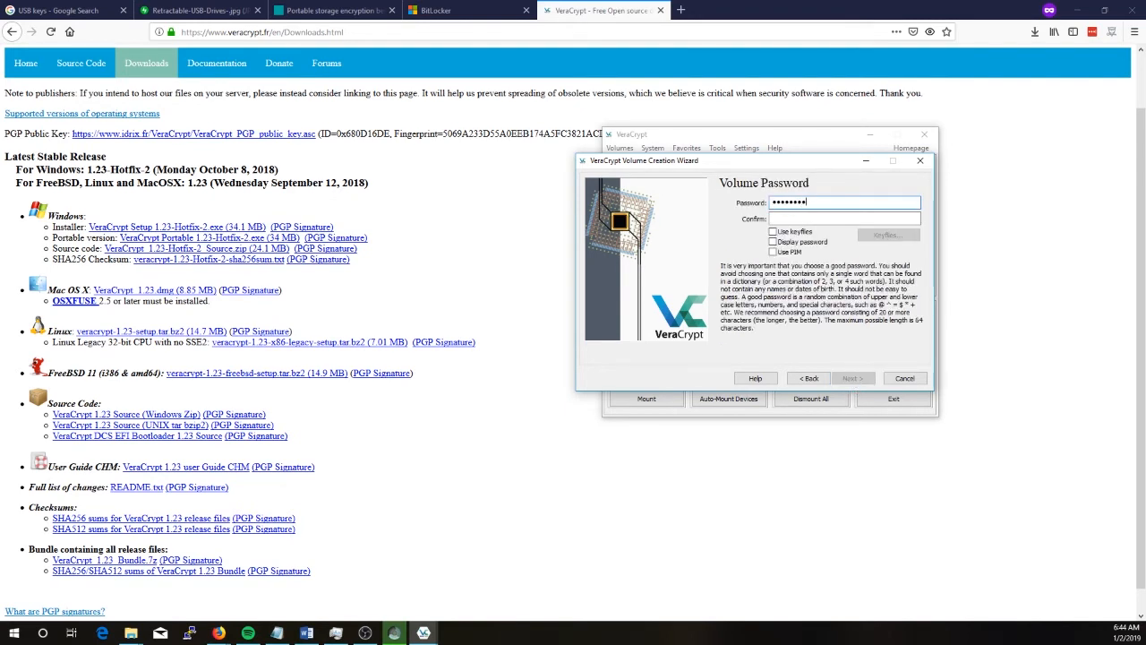
Set and confirm the volume password, accepting the short-password warning.
type("•••••")
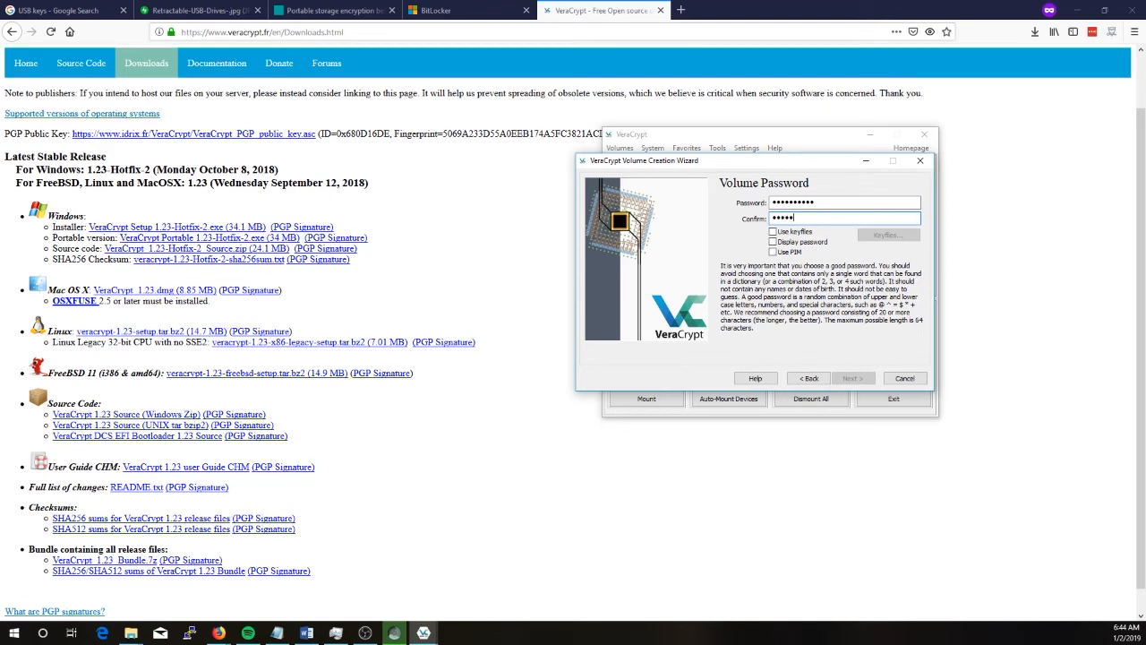
type("•••••")
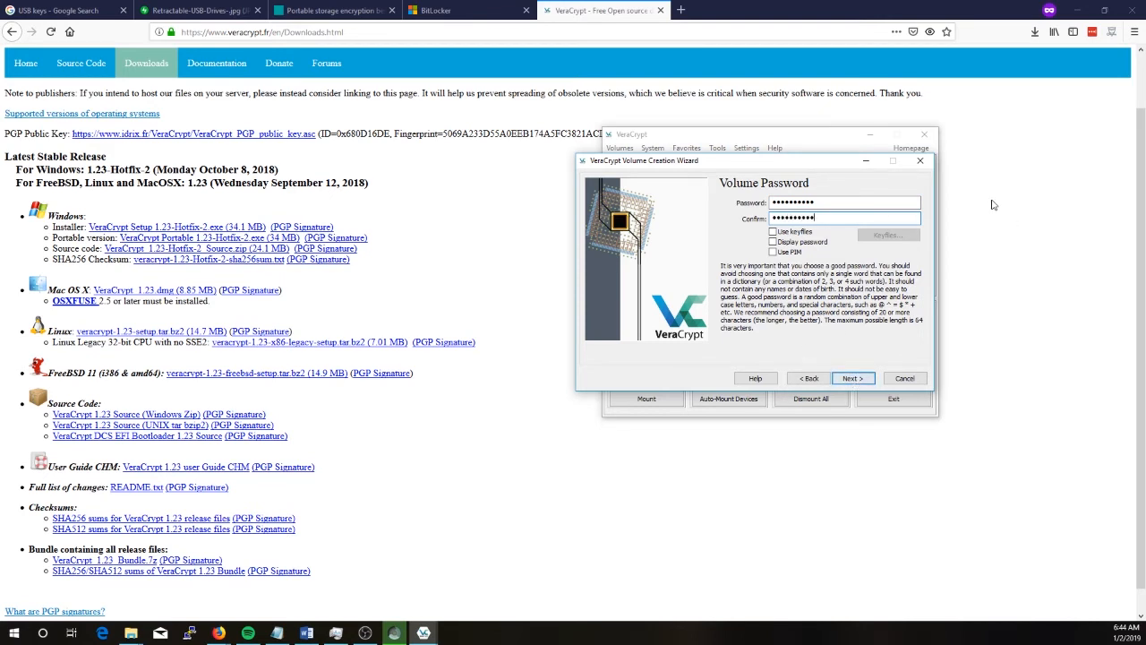
left_click(774, 241)
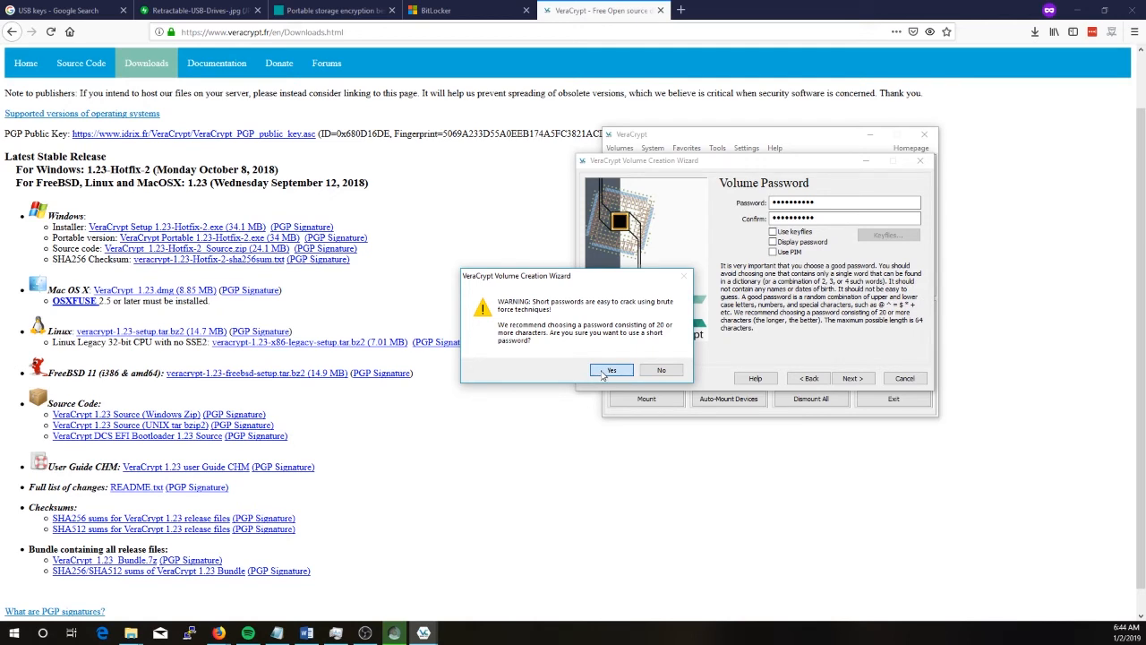
left_click(611, 369)
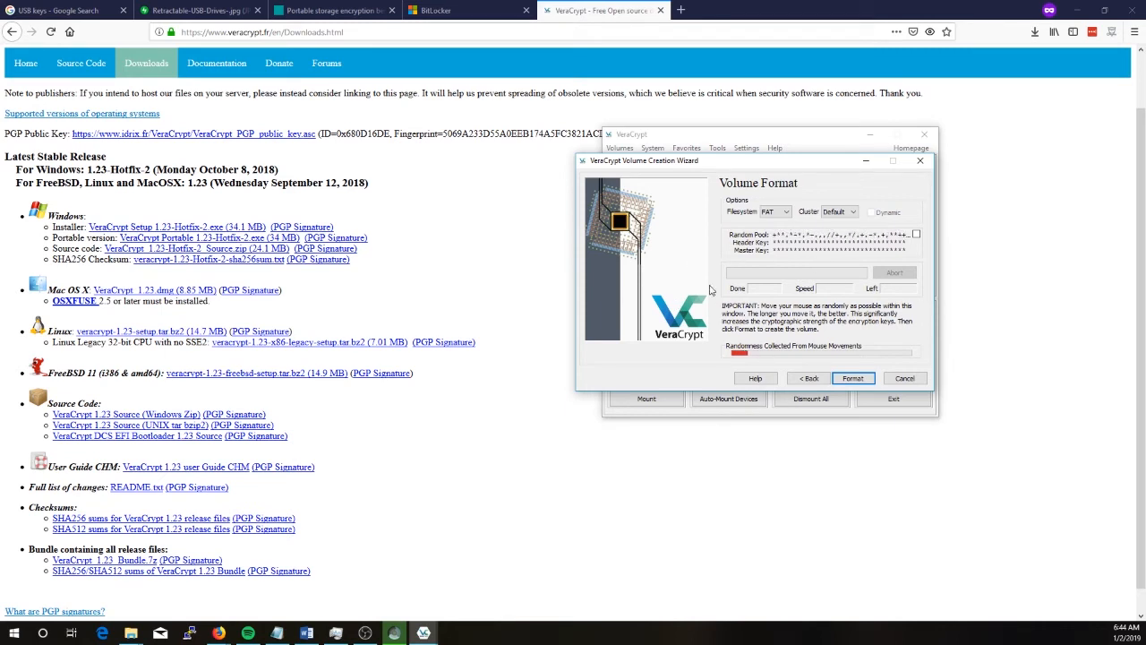
mouse_move(750, 259)
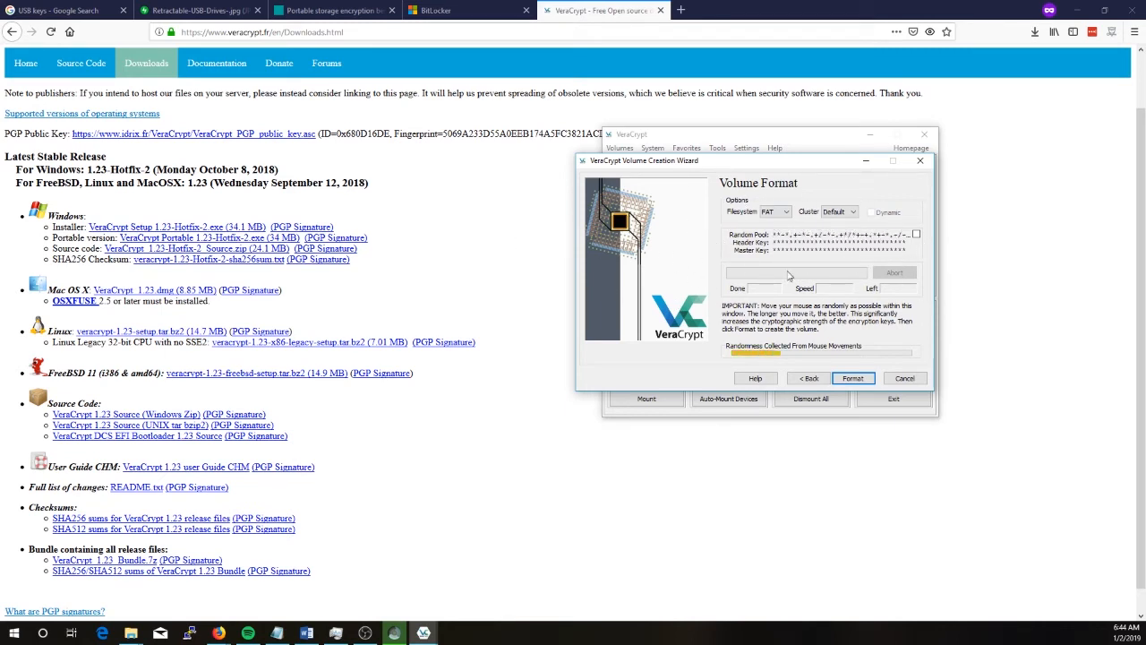
mouse_move(743, 275)
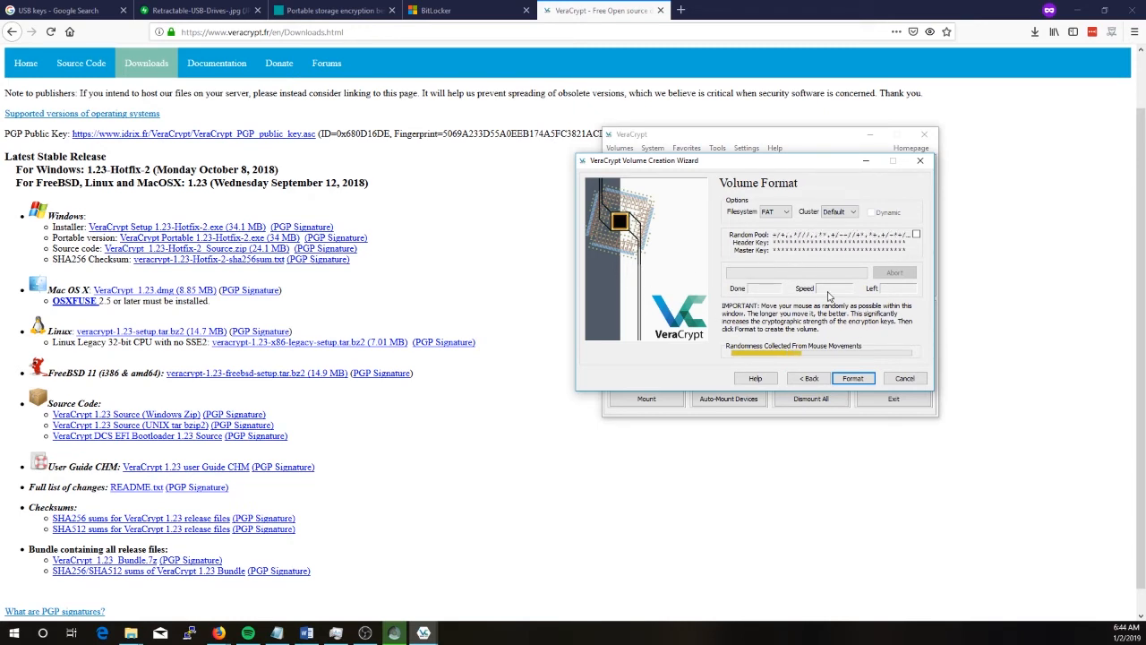
mouse_move(708, 294)
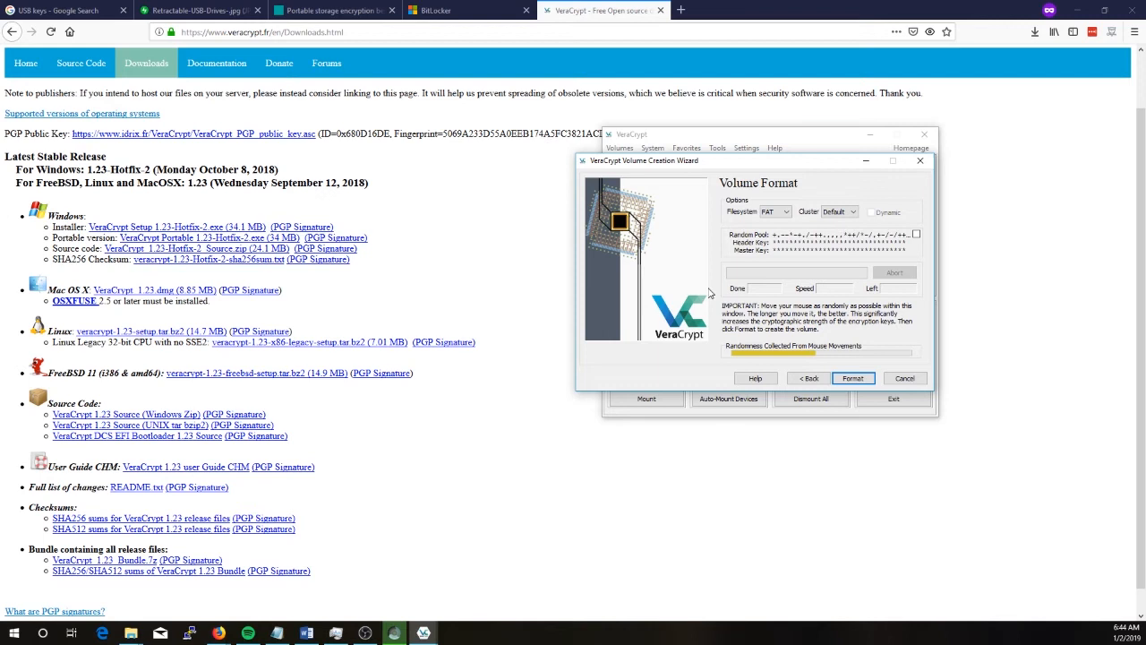
mouse_move(786, 311)
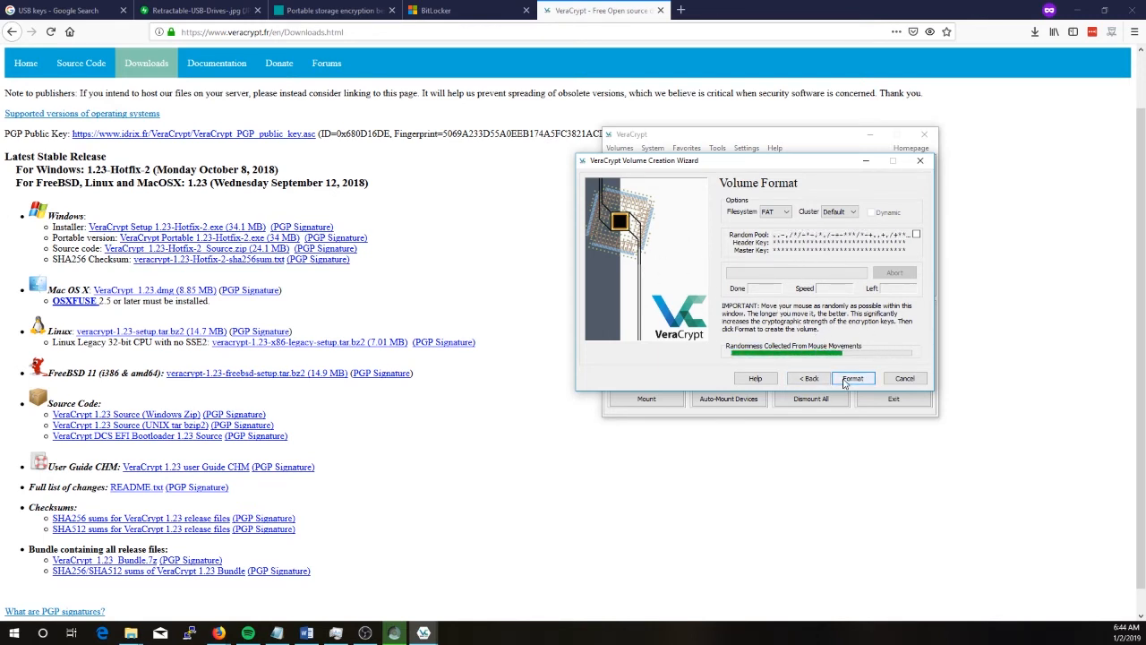
Format the Data container and exit the wizard once the volume is created.
left_click(852, 376)
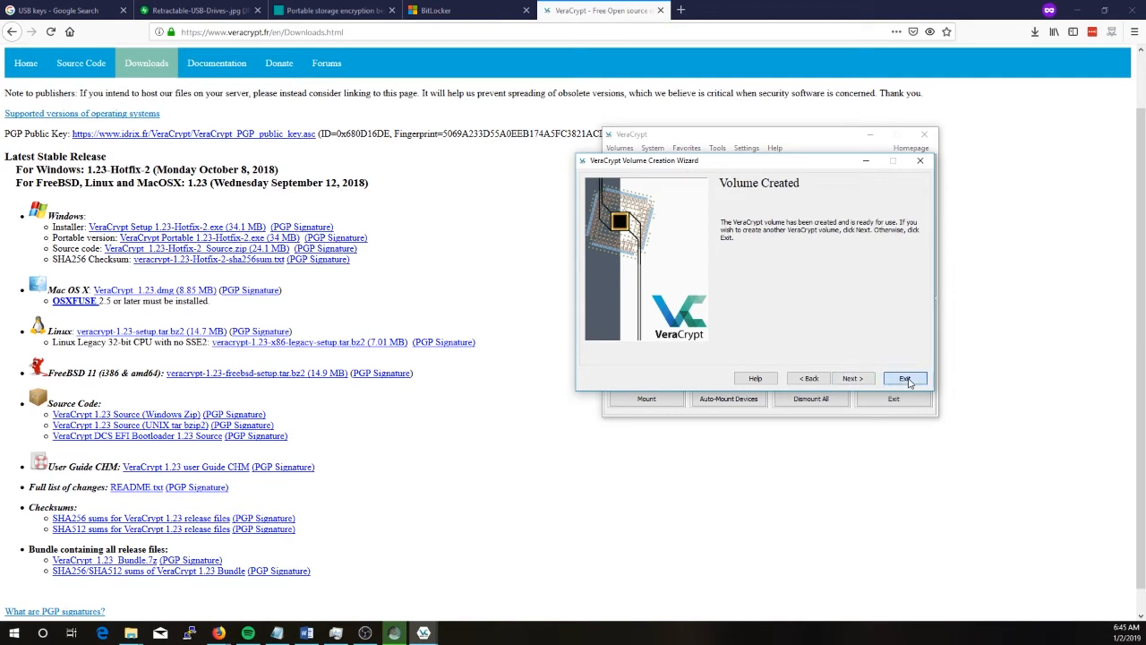
left_click(906, 376)
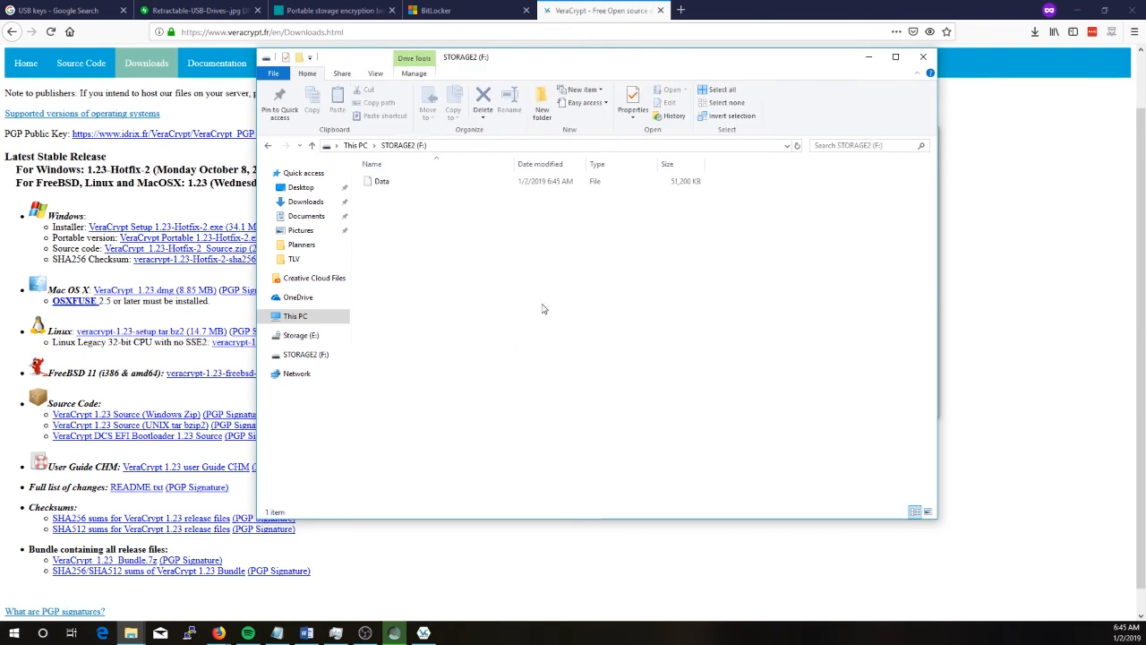
Inspect the Data file's context menu on STORAGE2, then bring VeraCrypt back in front.
right_click(382, 180)
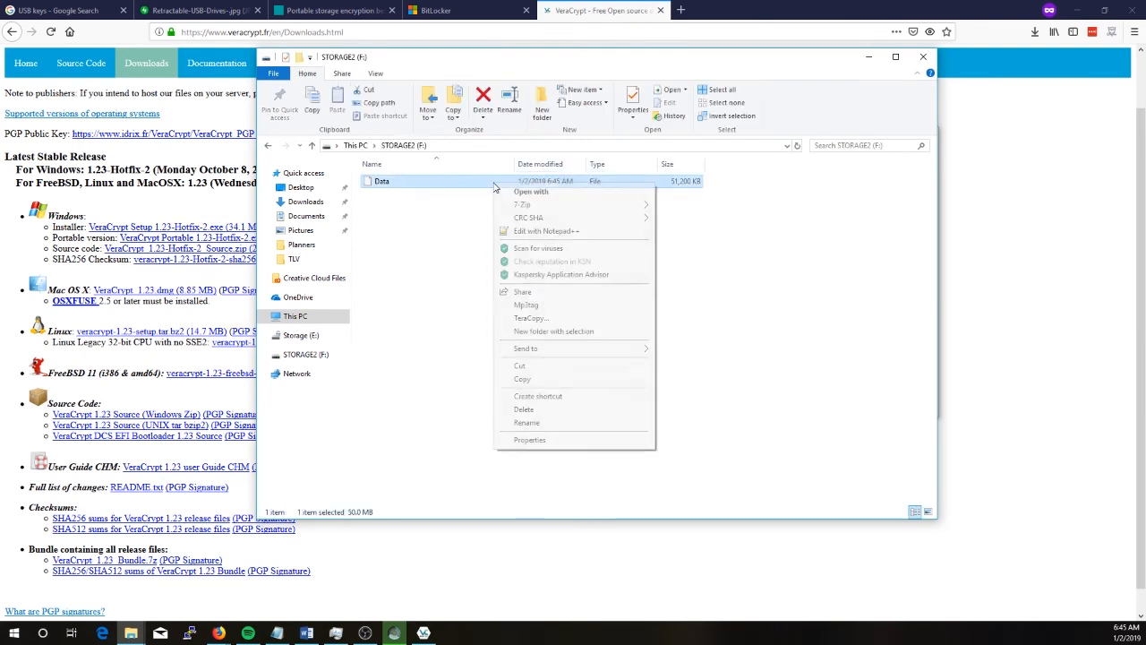
mouse_move(528, 219)
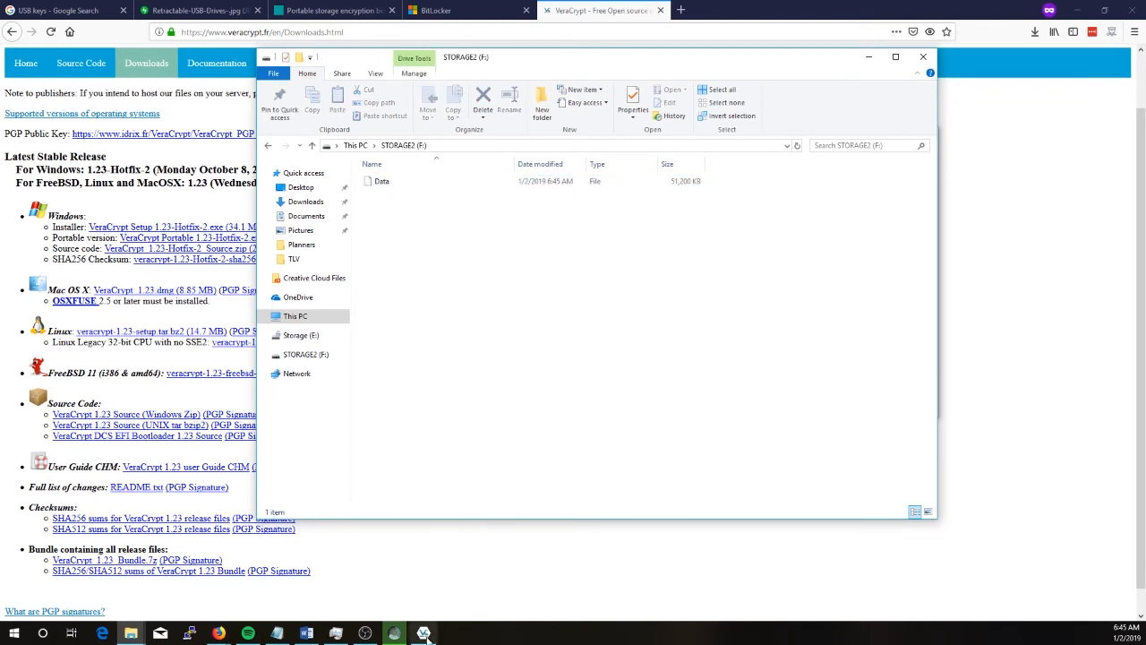
left_click(422, 634)
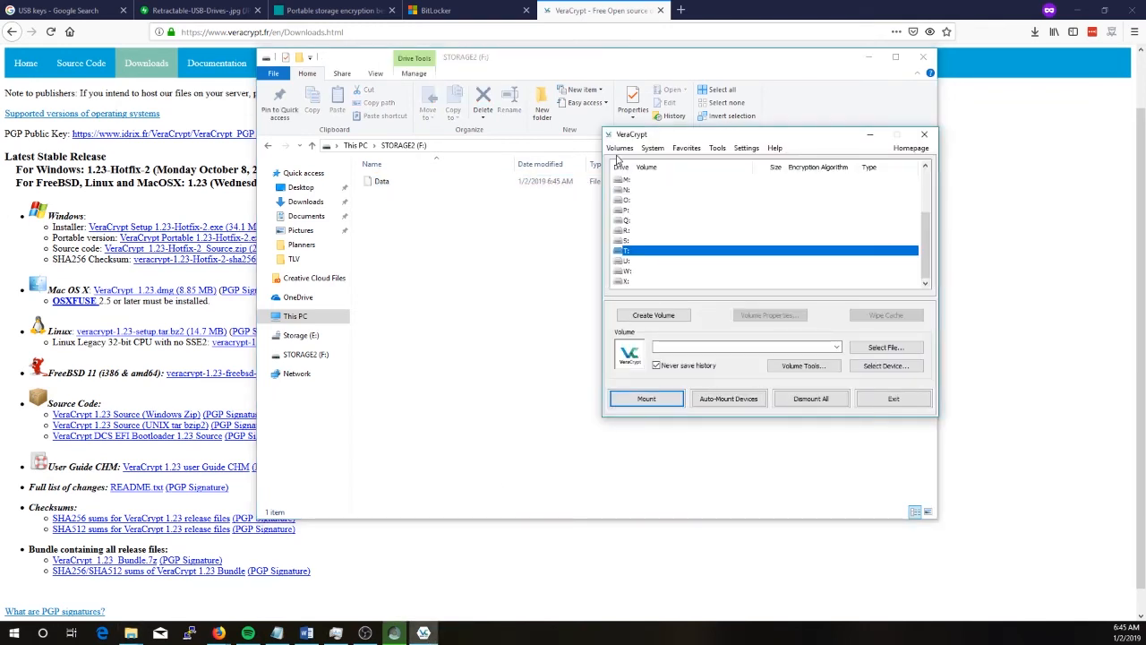
Choose F:\Data on STORAGE2 as the container file to mount on drive T:.
left_click(619, 147)
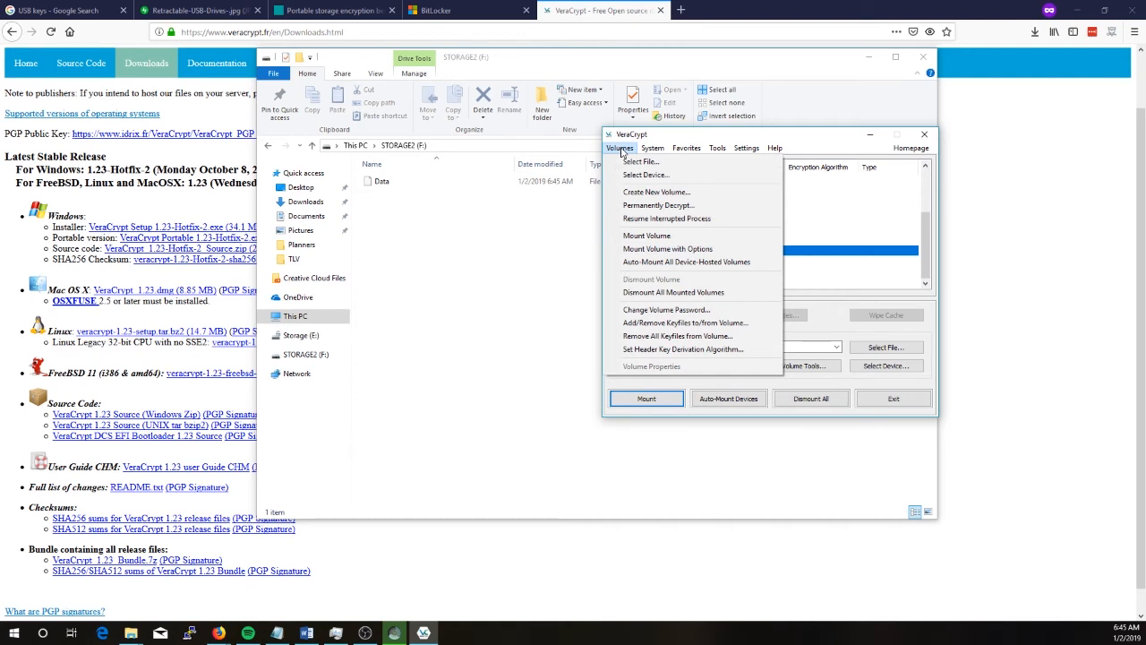
mouse_move(666, 218)
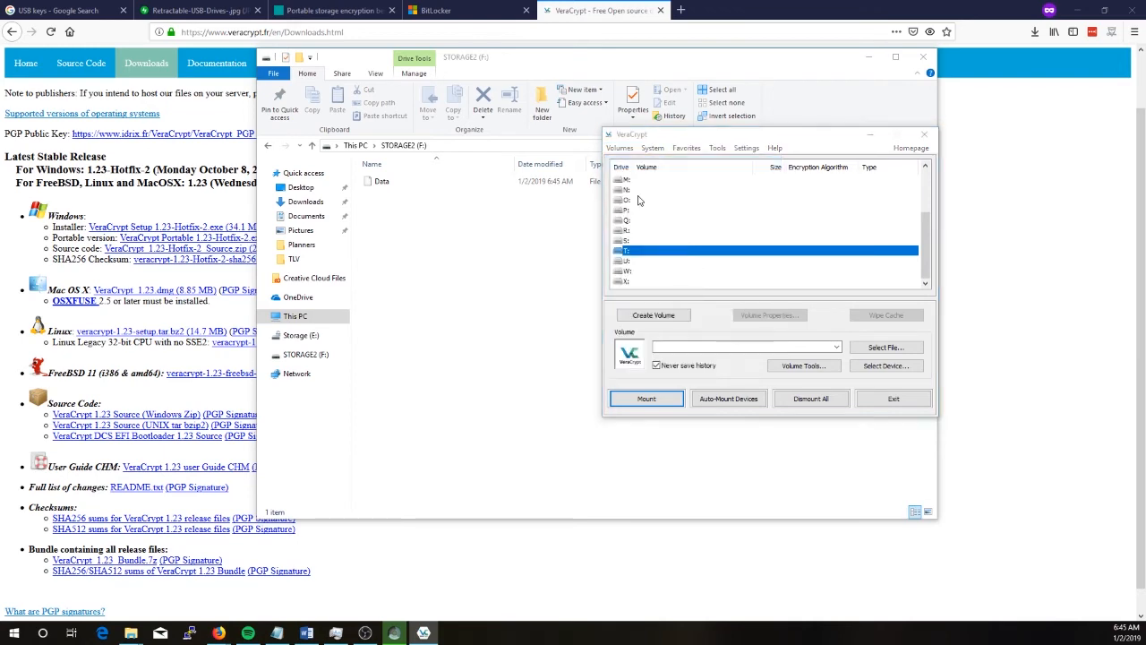
left_click(884, 347)
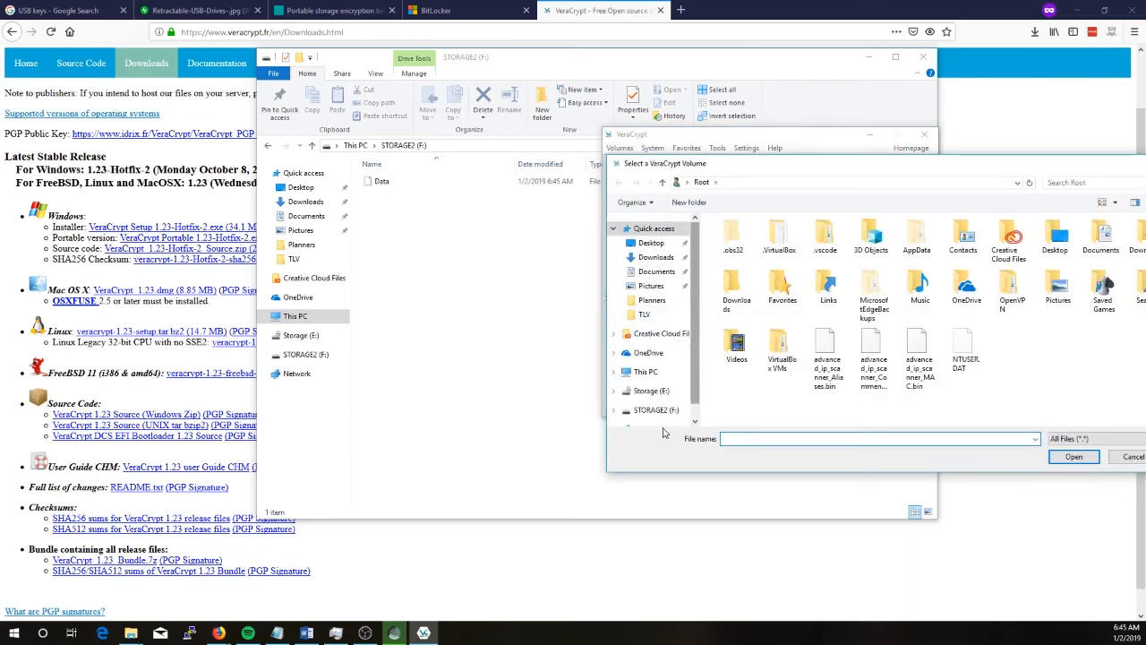
left_click(655, 410)
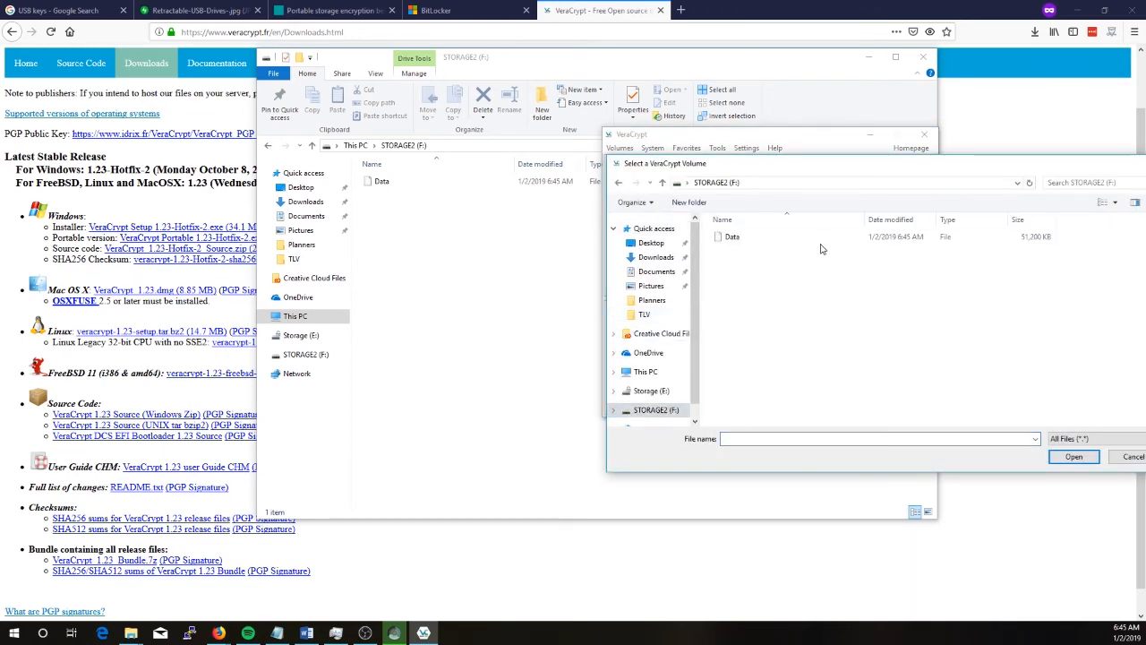
left_click(1072, 456)
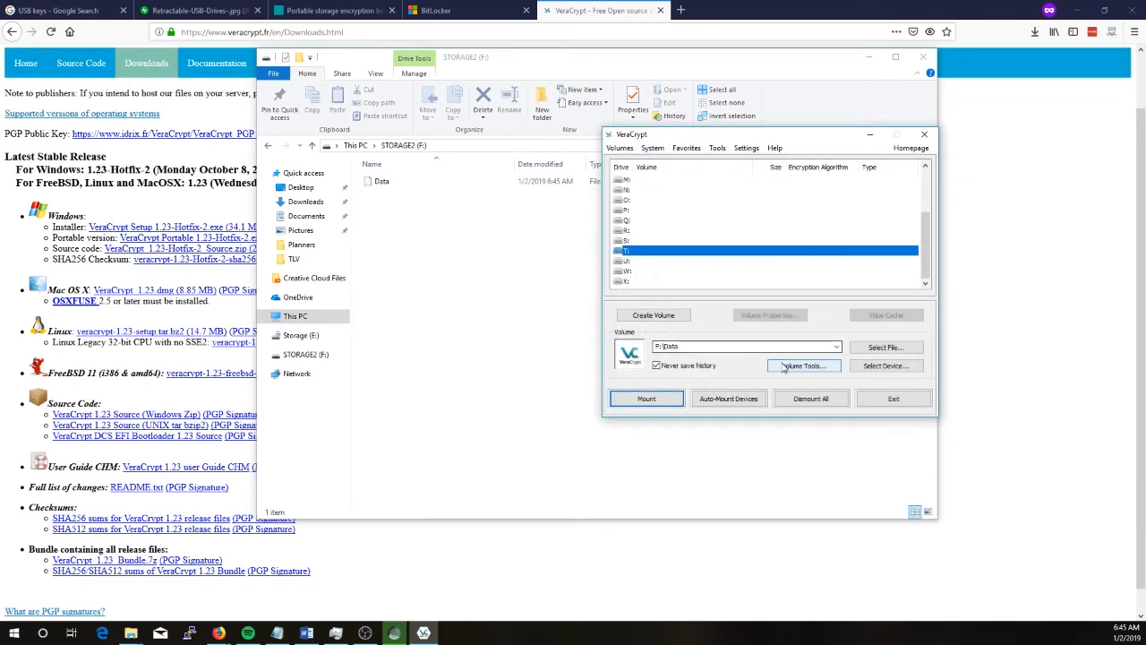
Mount the container with its password and select the new T: volume entry.
left_click(646, 398)
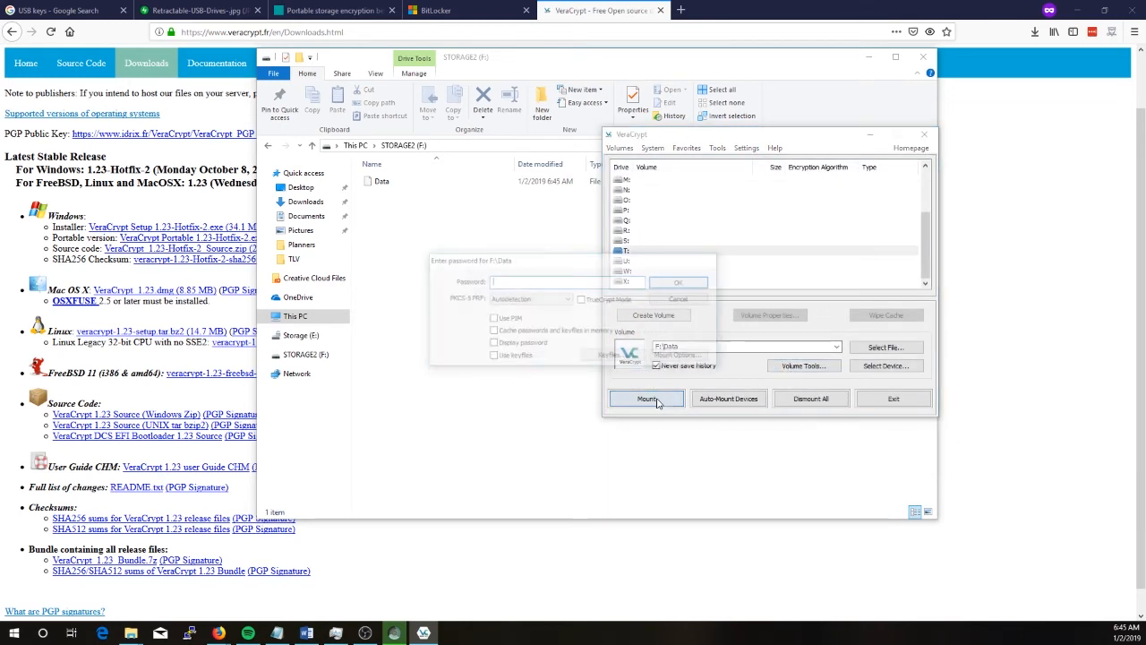
left_click(644, 397)
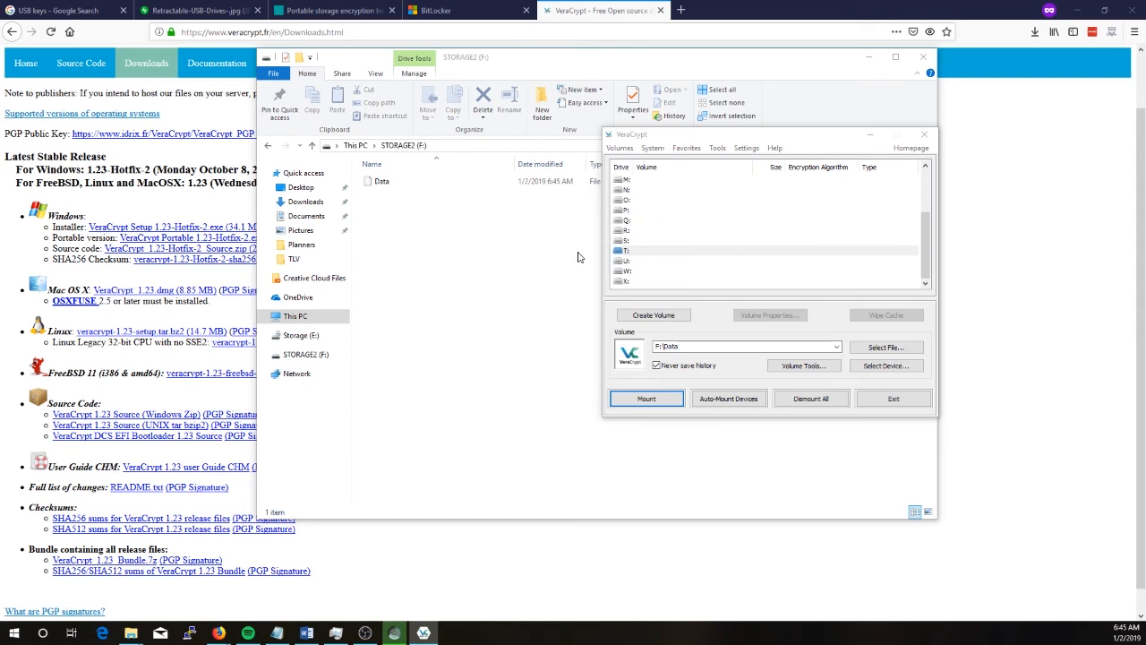
left_click(647, 397)
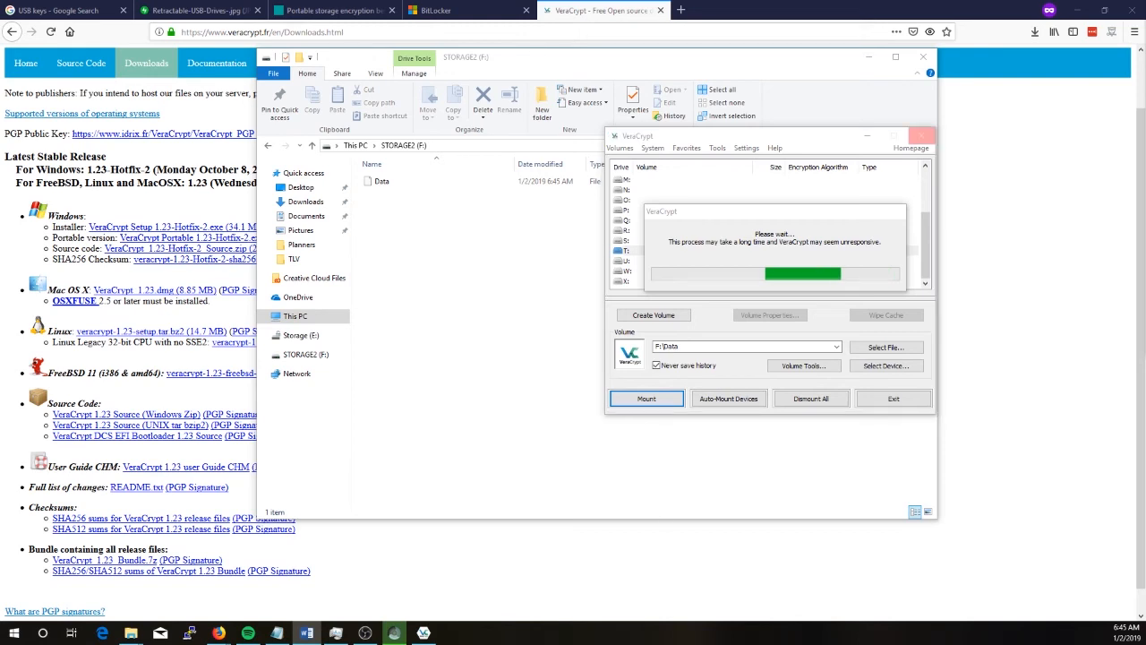
mouse_move(809, 249)
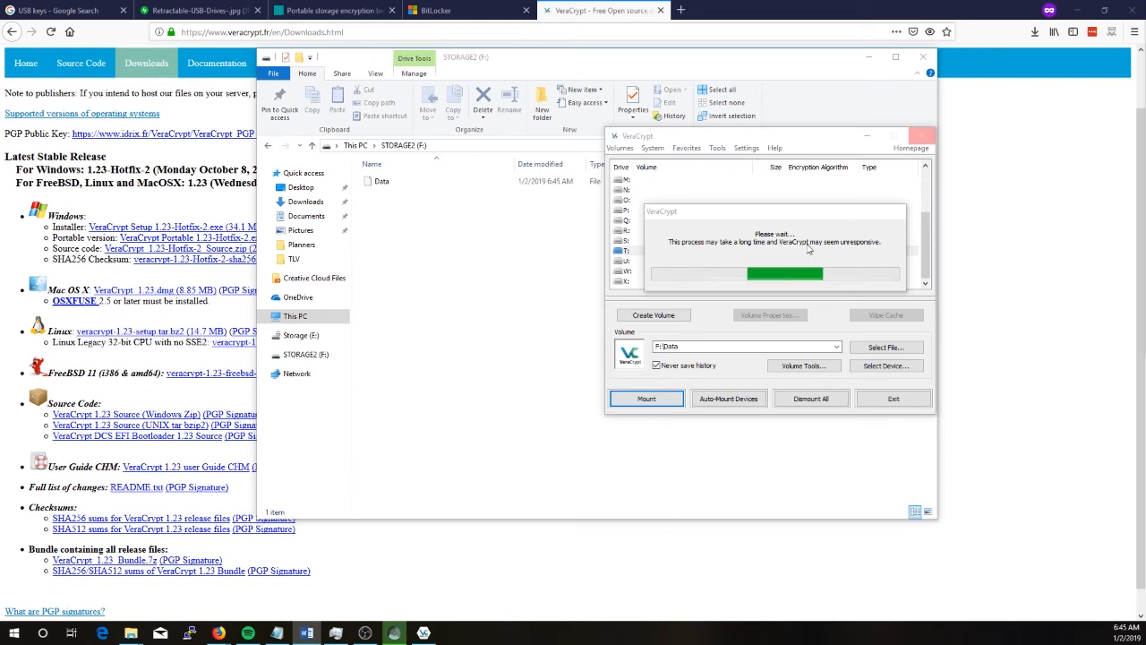
left_click(645, 397)
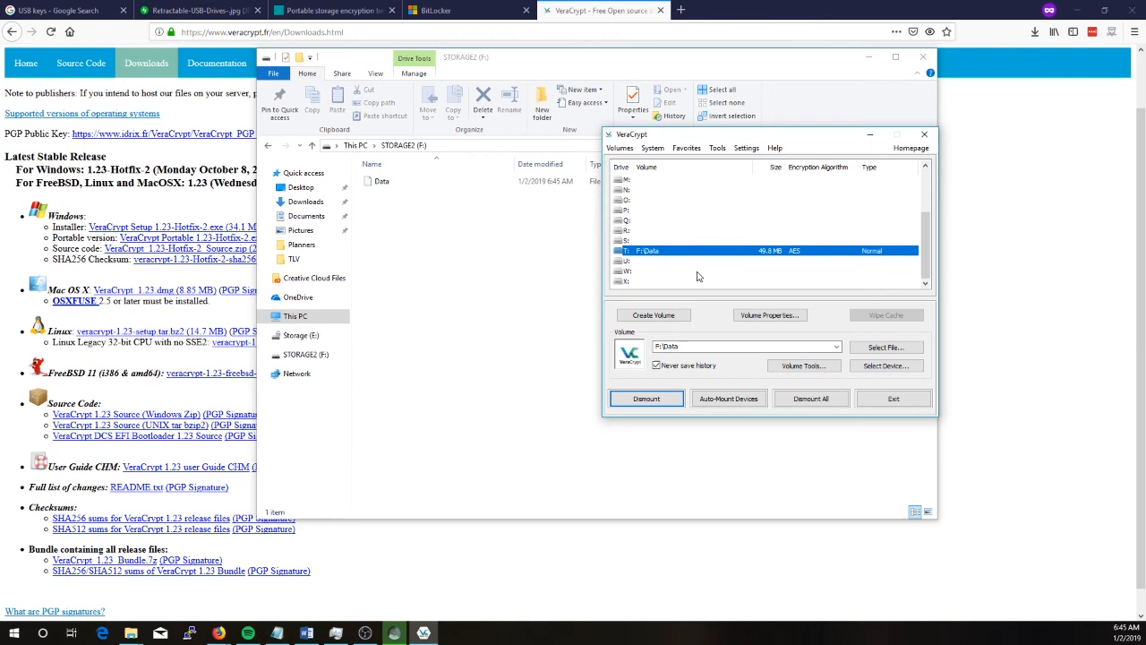
mouse_move(641, 254)
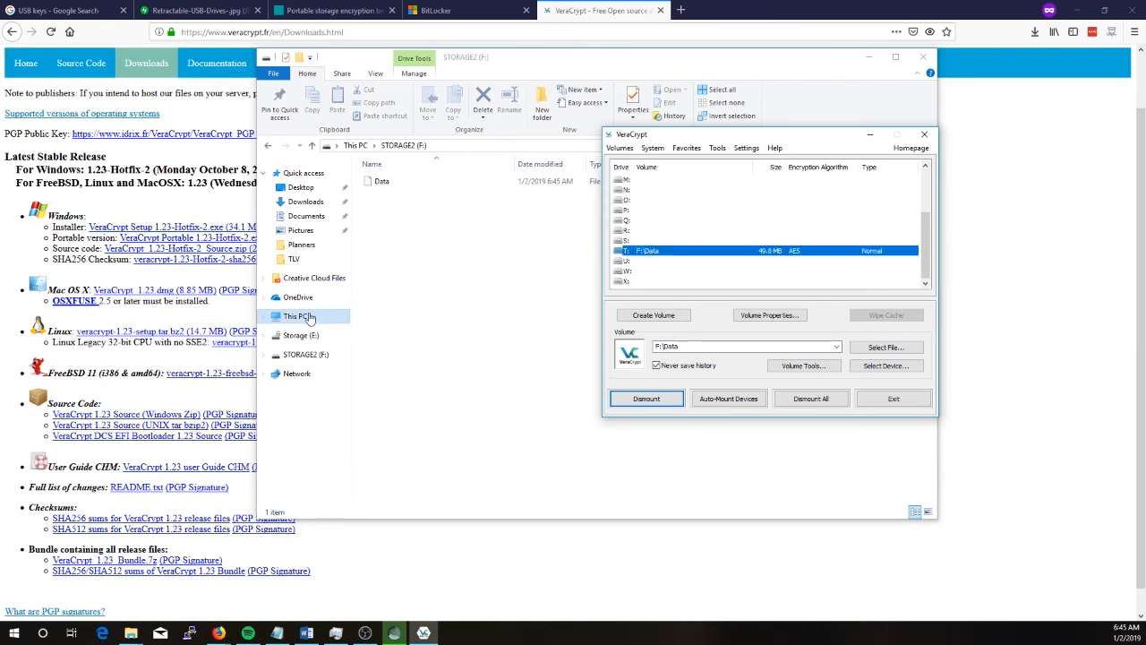
Create a New Text Document on the mounted Local Disk (T:).
left_click(294, 315)
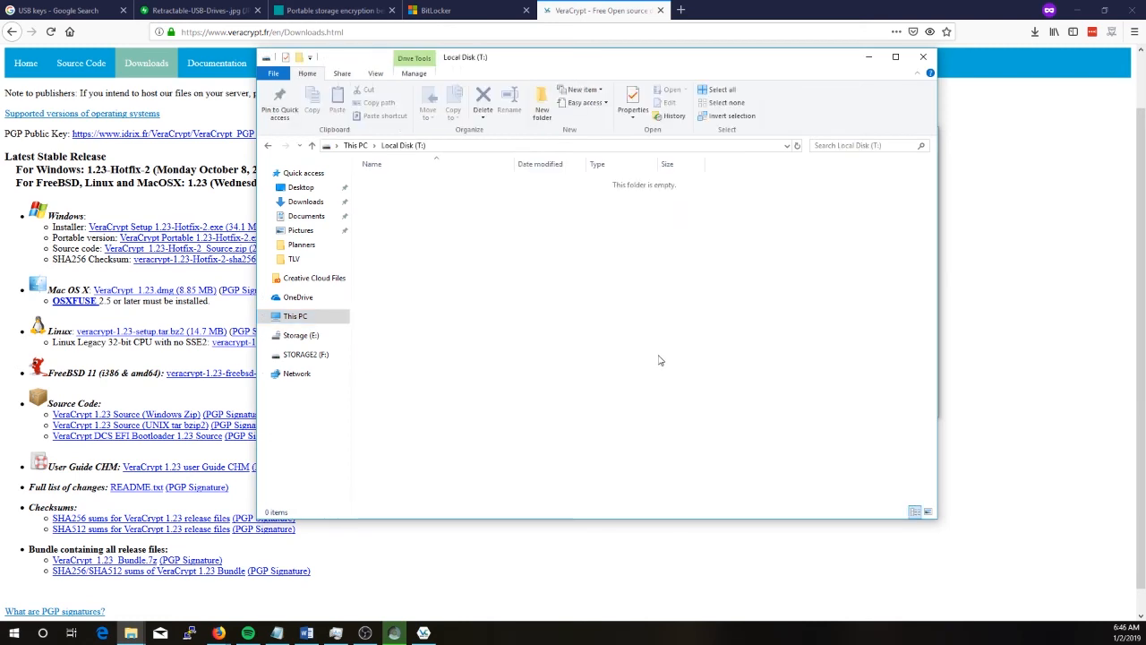
mouse_move(647, 354)
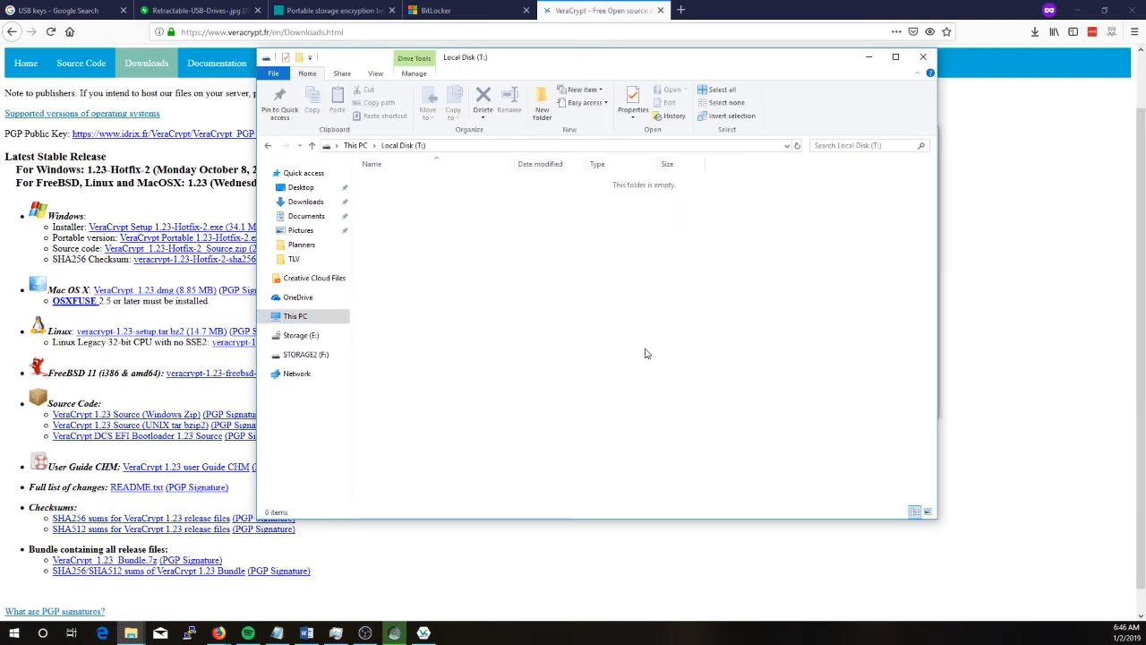
mouse_move(650, 347)
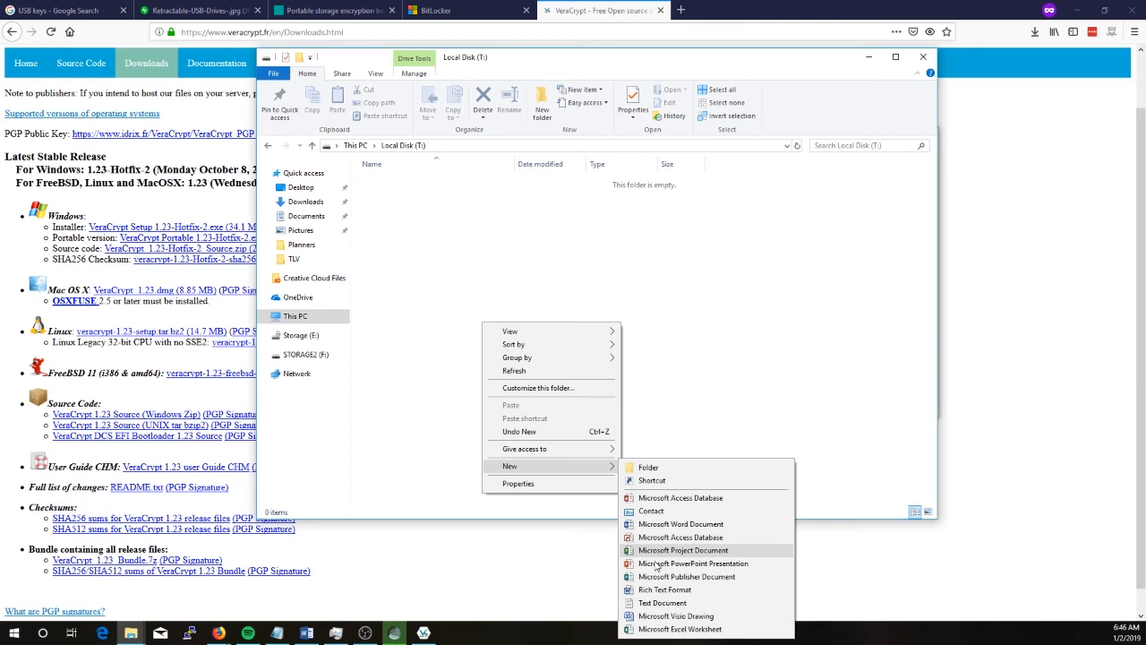
left_click(663, 601)
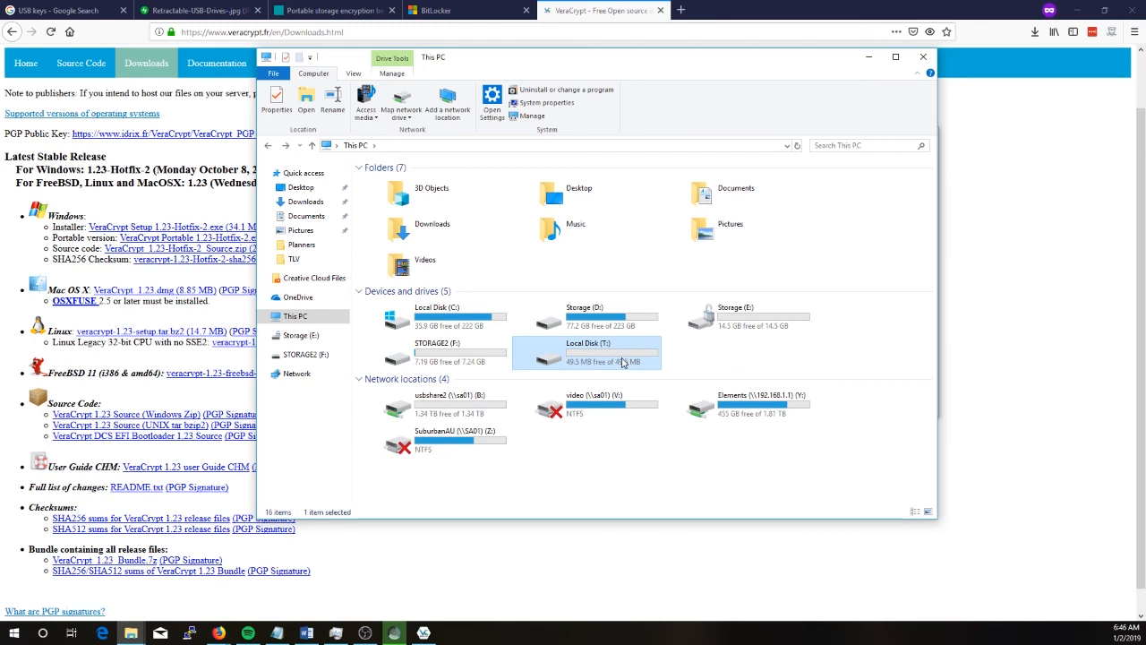
mouse_move(616, 350)
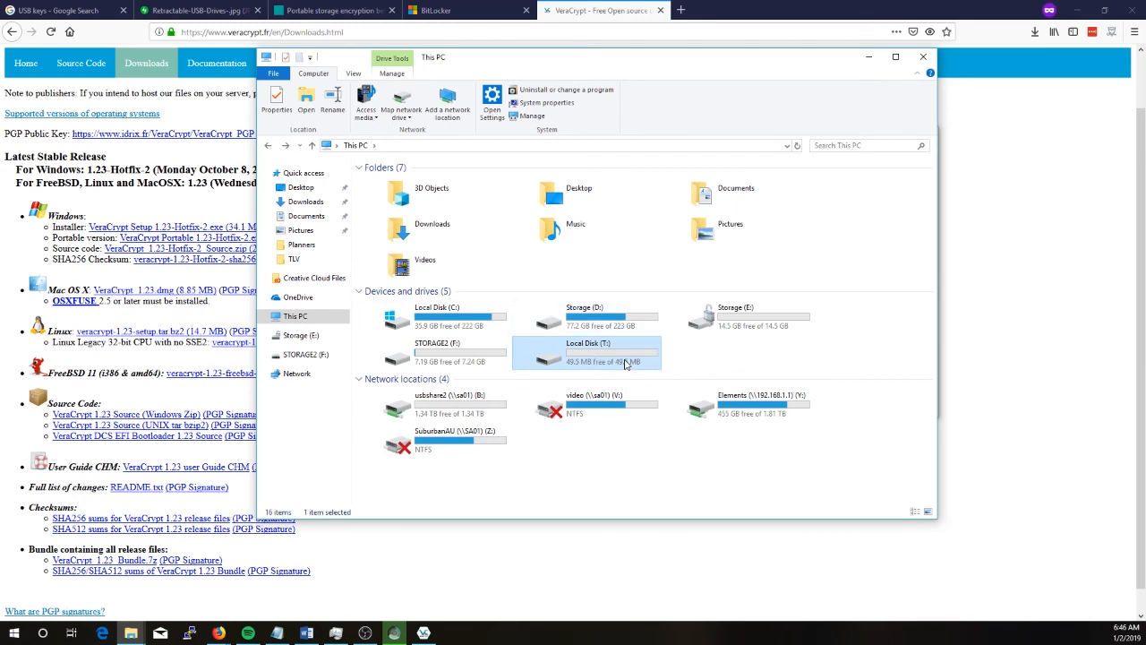
Reopen T: to verify its contents, then return to This PC.
double_click(587, 349)
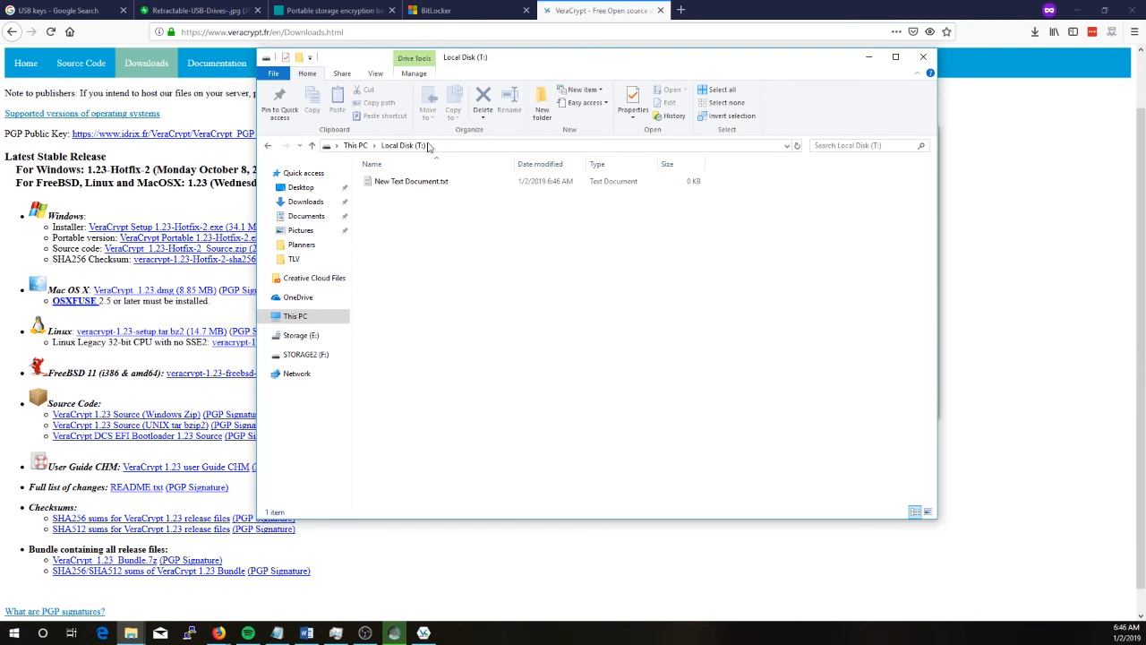
left_click(354, 145)
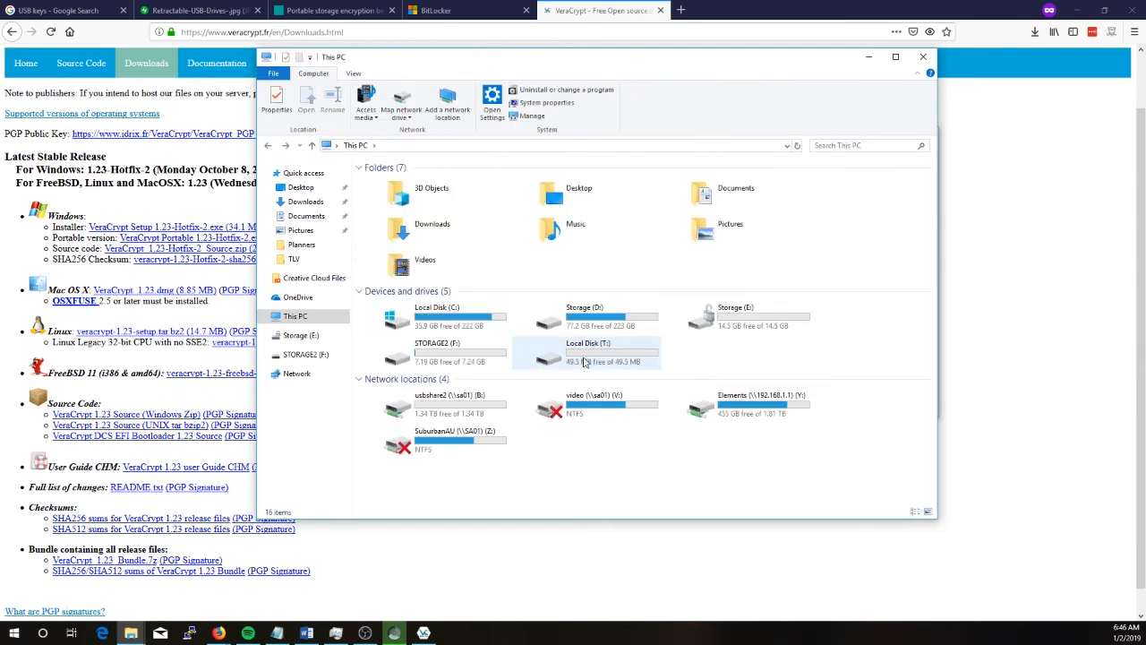
left_click(587, 351)
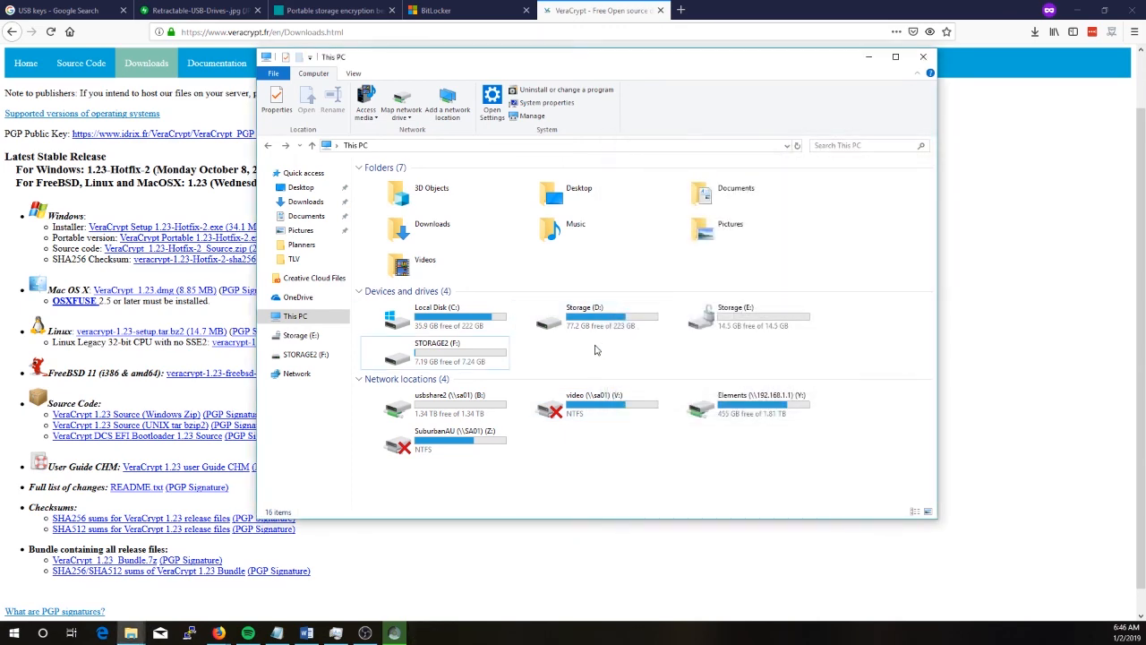
Open STORAGE2 (F:) from This PC after Local Disk (T:) disappears.
double_click(437, 349)
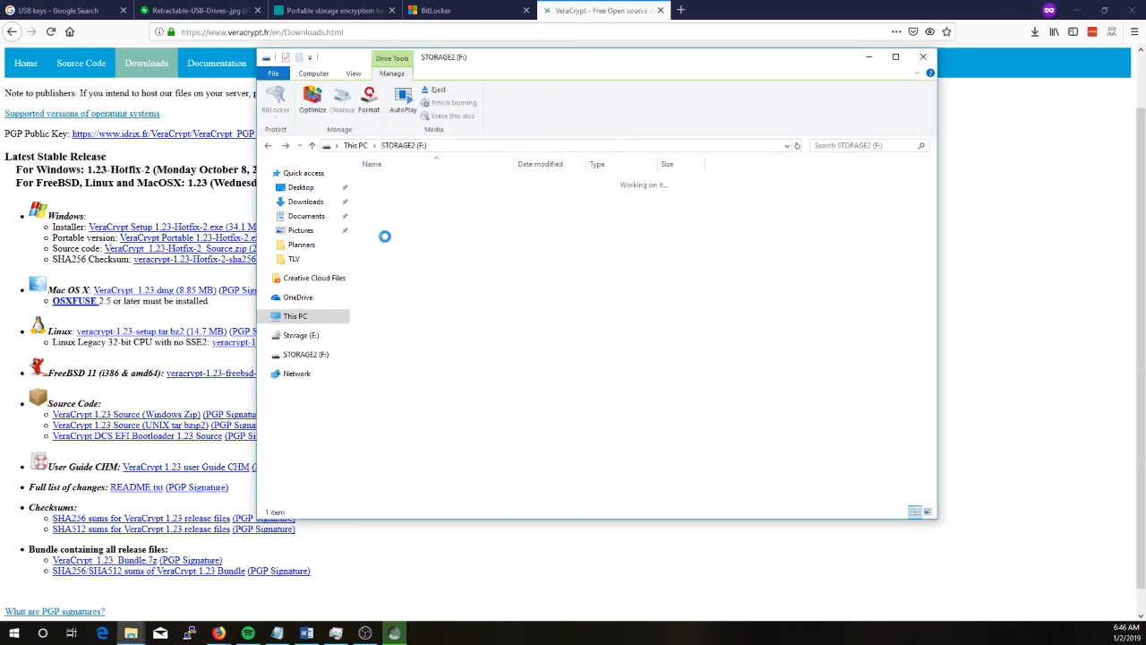